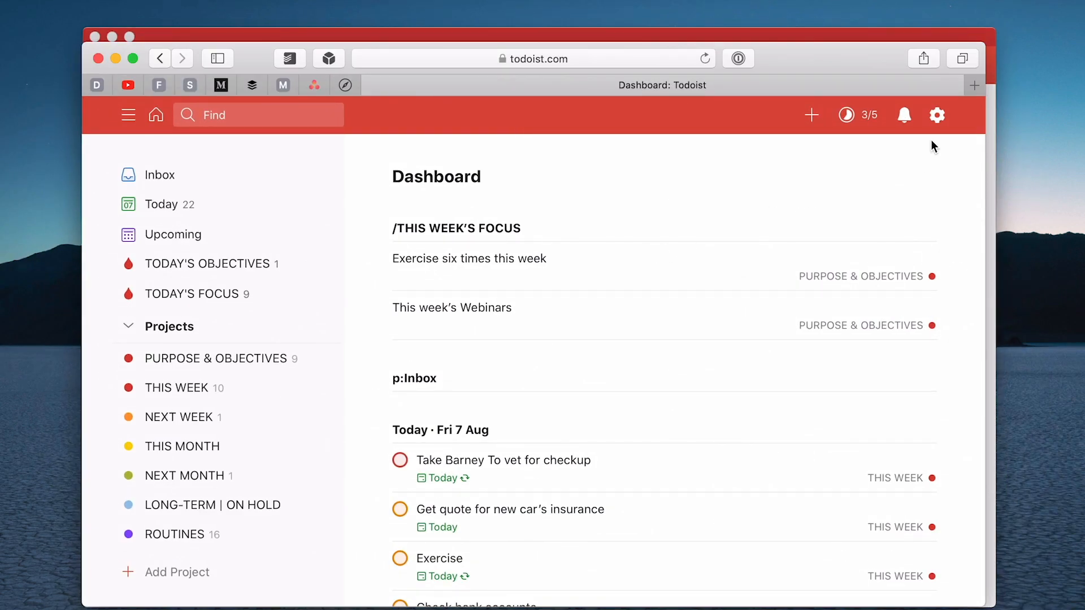
# Open Todoist's Settings on the Integrations page.
pyautogui.click(936, 115)
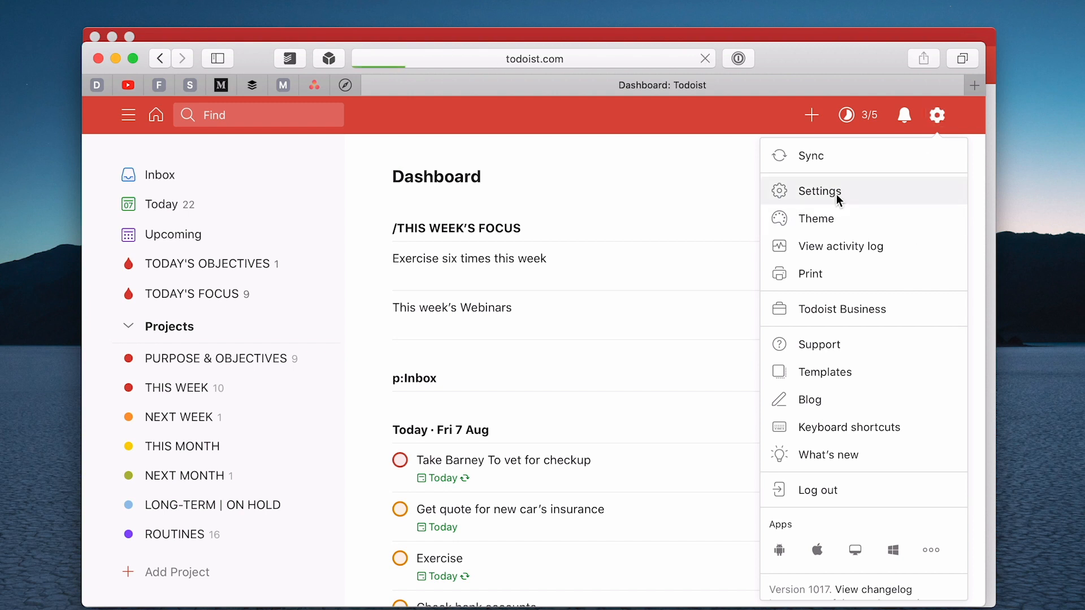
pyautogui.click(820, 191)
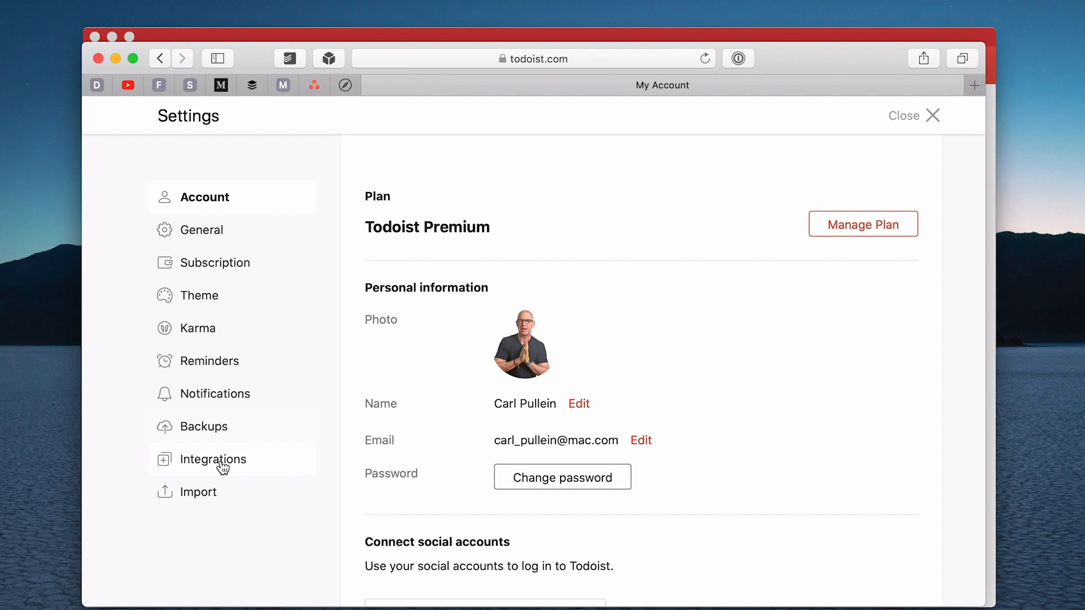
pyautogui.click(213, 459)
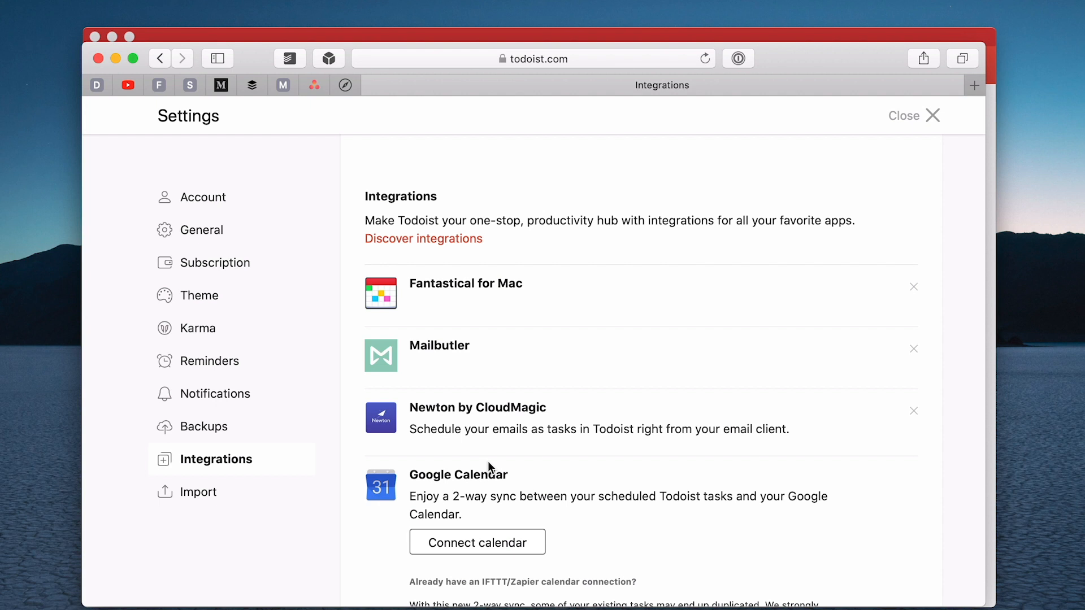
pyautogui.moveTo(477, 542)
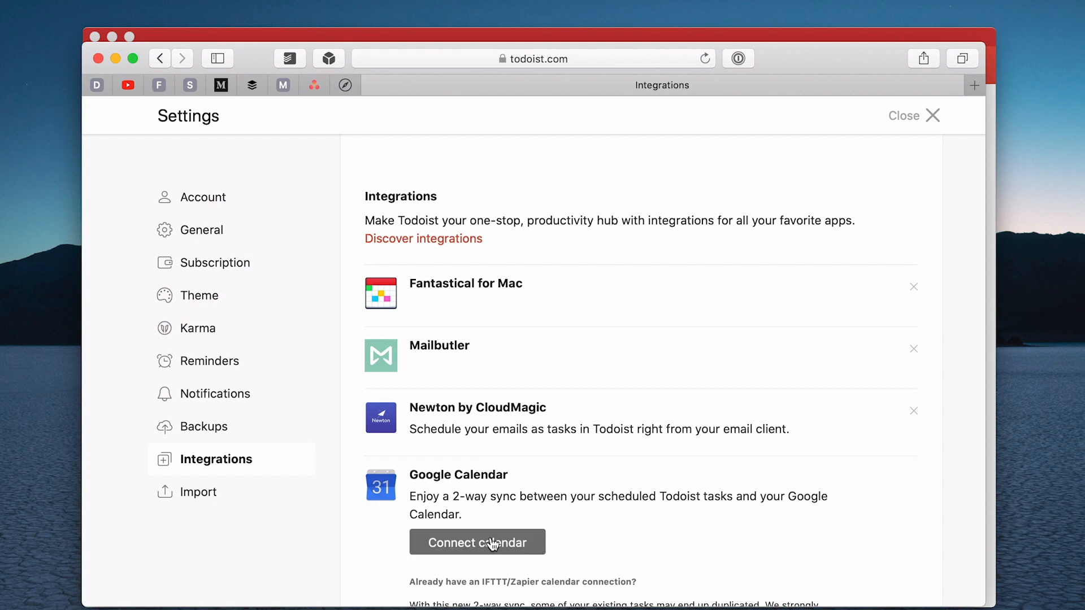
# Sign in with the third Google account and approve both Todoist–Google Calendar access prompts.
pyautogui.click(477, 543)
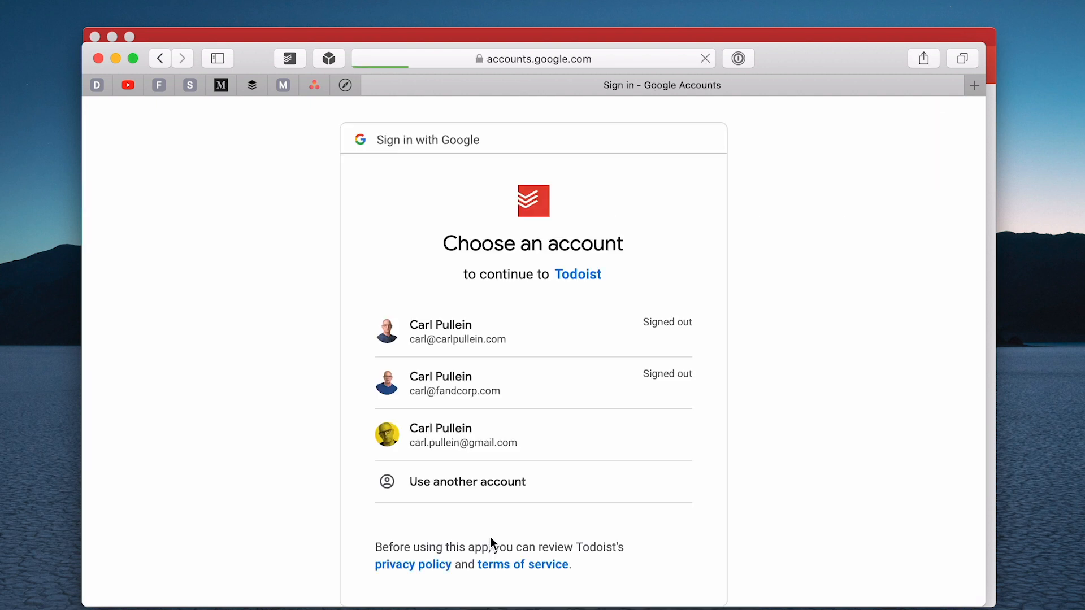
pyautogui.click(462, 434)
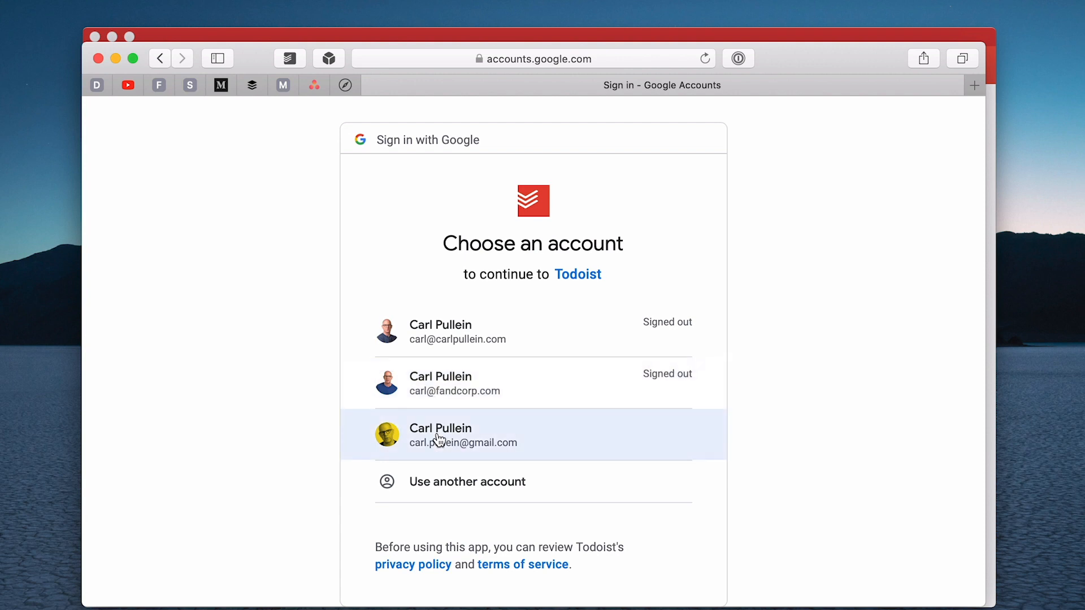
pyautogui.click(464, 435)
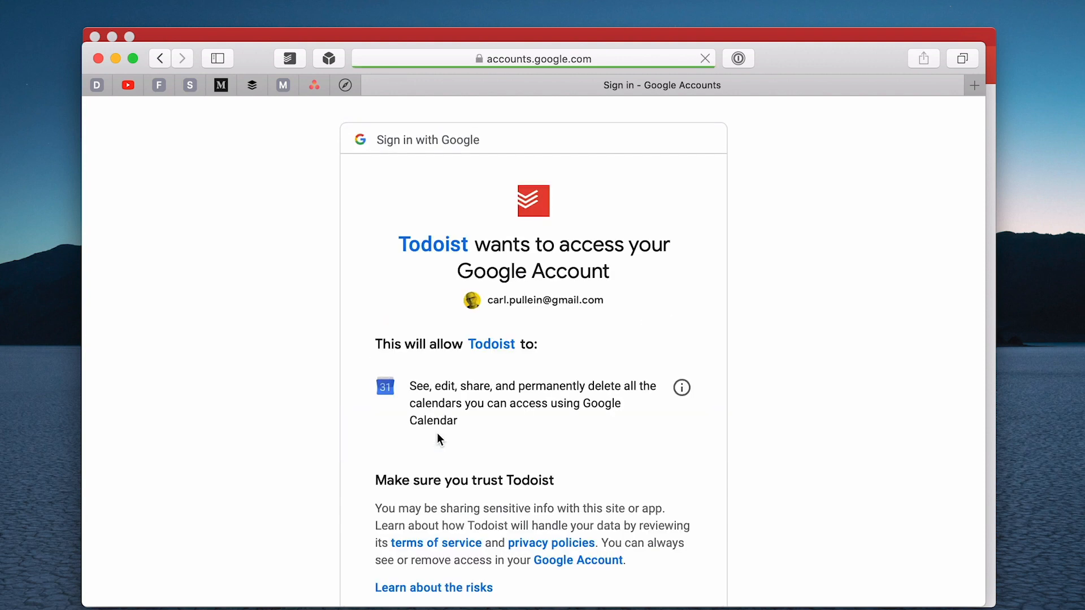
pyautogui.scroll(-3)
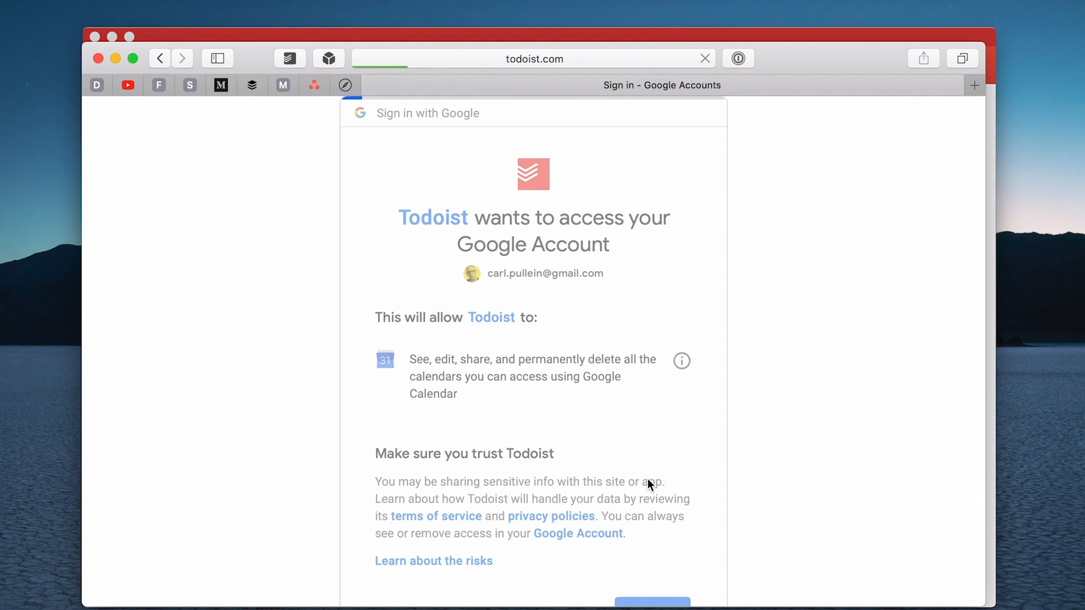
pyautogui.click(651, 598)
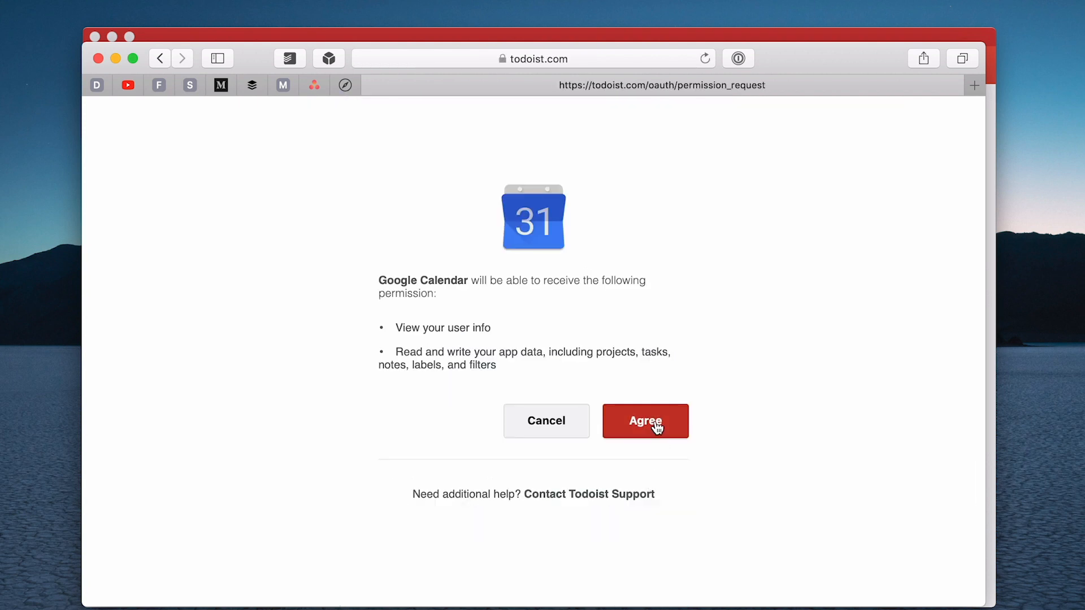
pyautogui.click(644, 420)
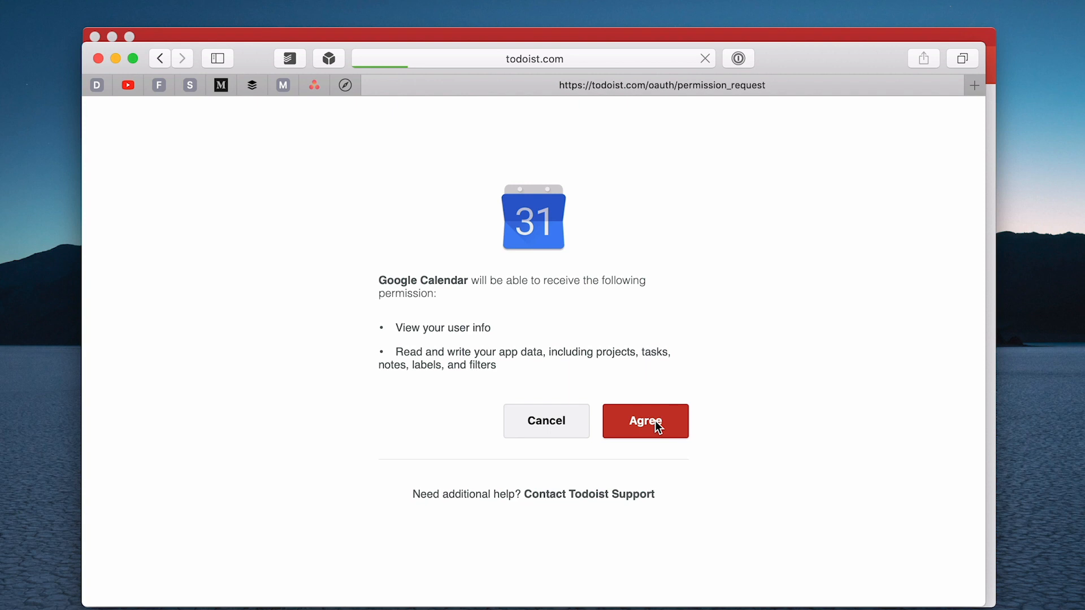
pyautogui.click(644, 420)
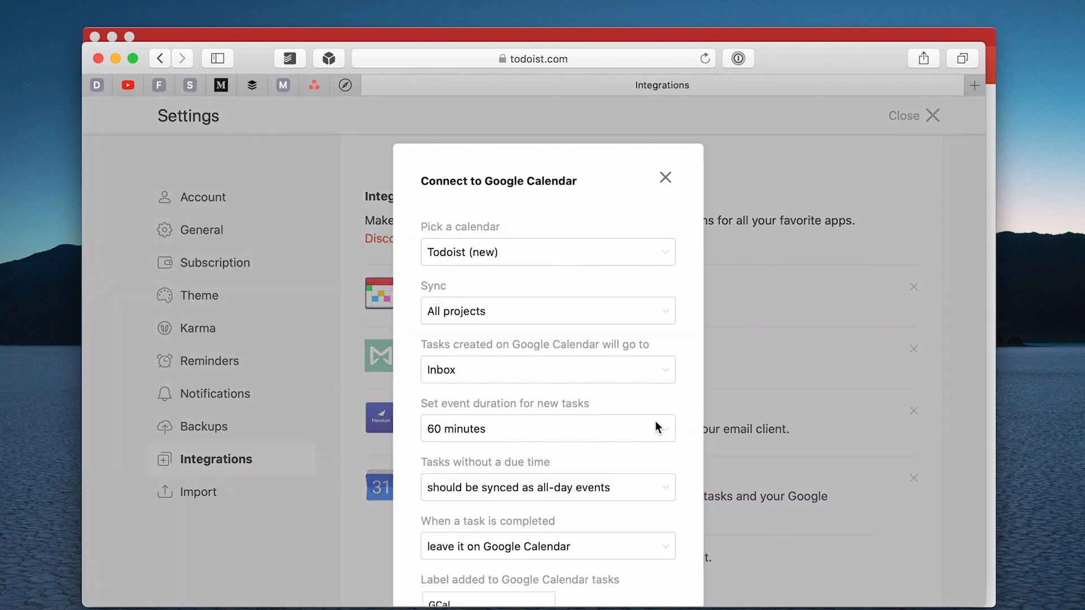
pyautogui.moveTo(482, 281)
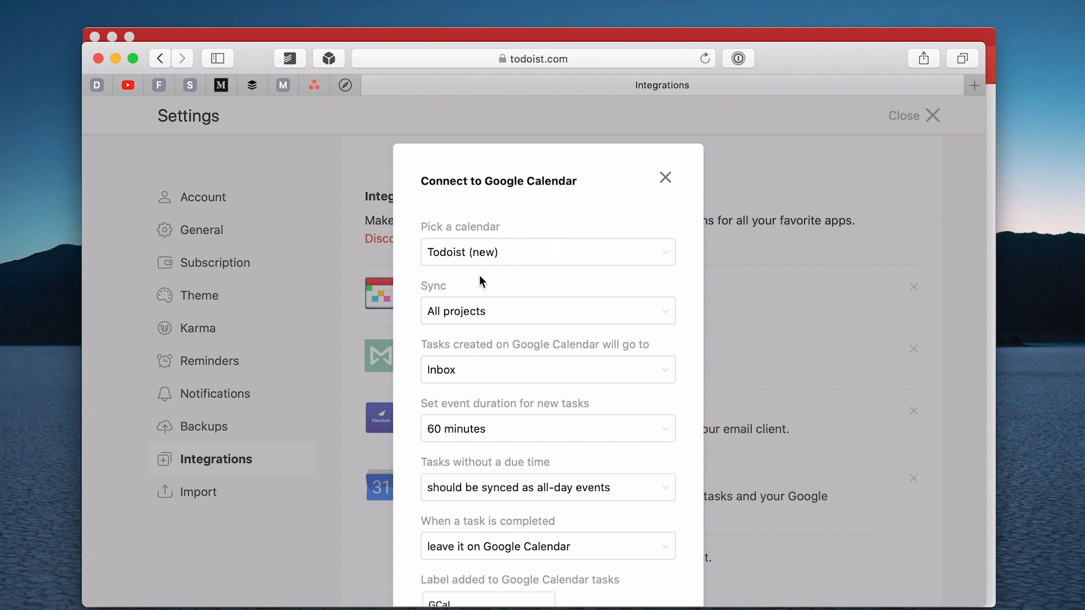
pyautogui.moveTo(637, 260)
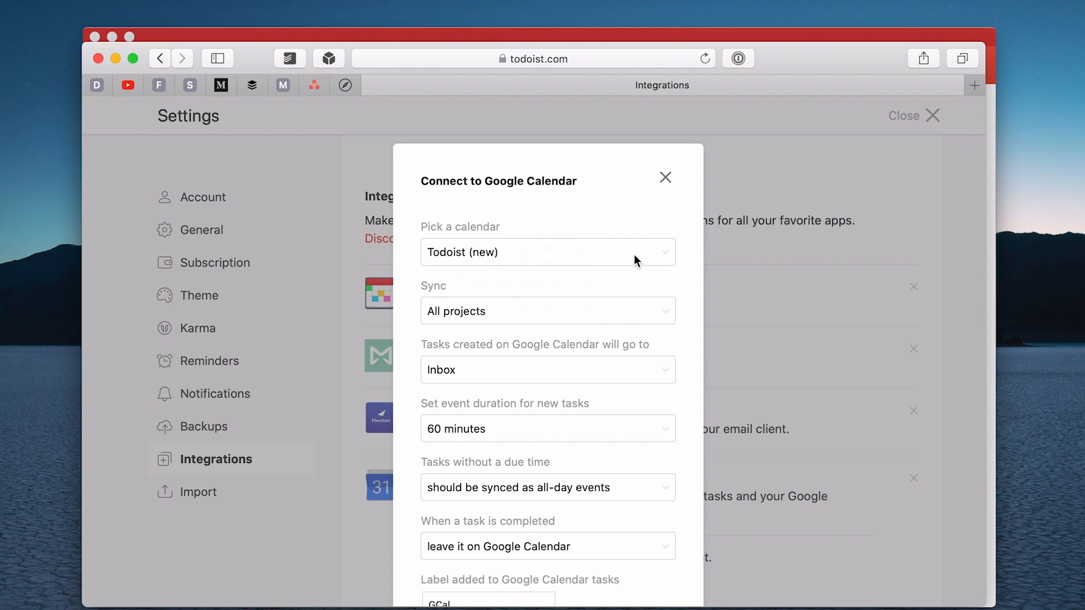
pyautogui.click(547, 252)
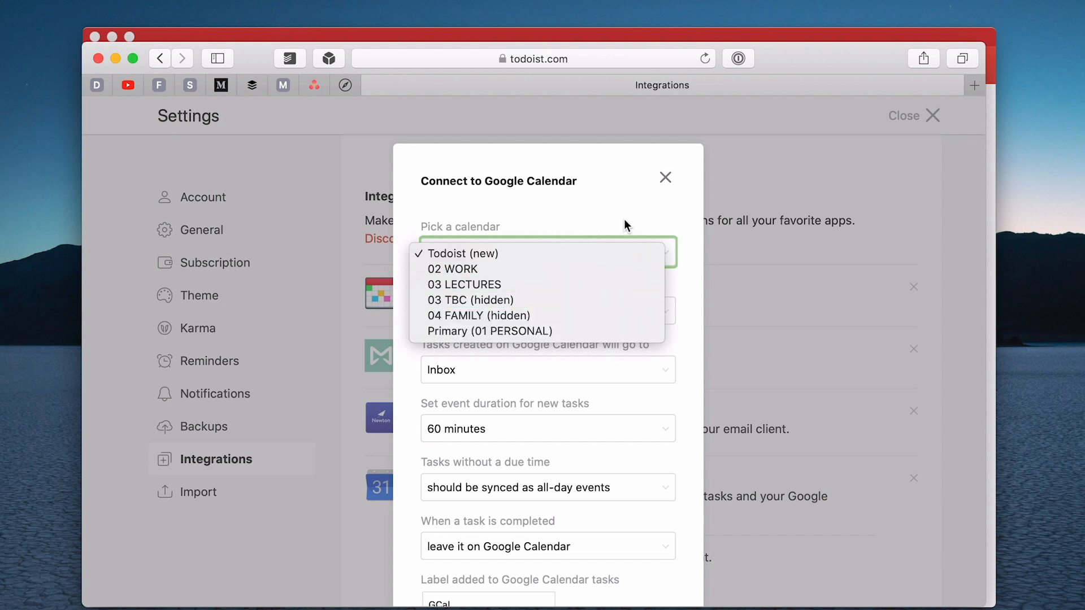
pyautogui.click(461, 253)
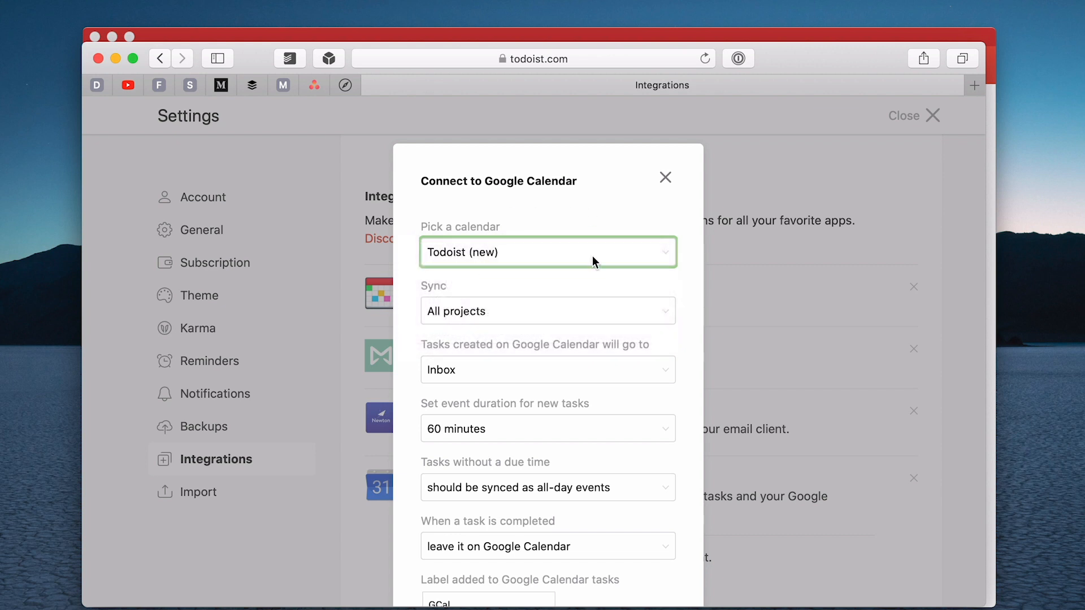
pyautogui.moveTo(561, 221)
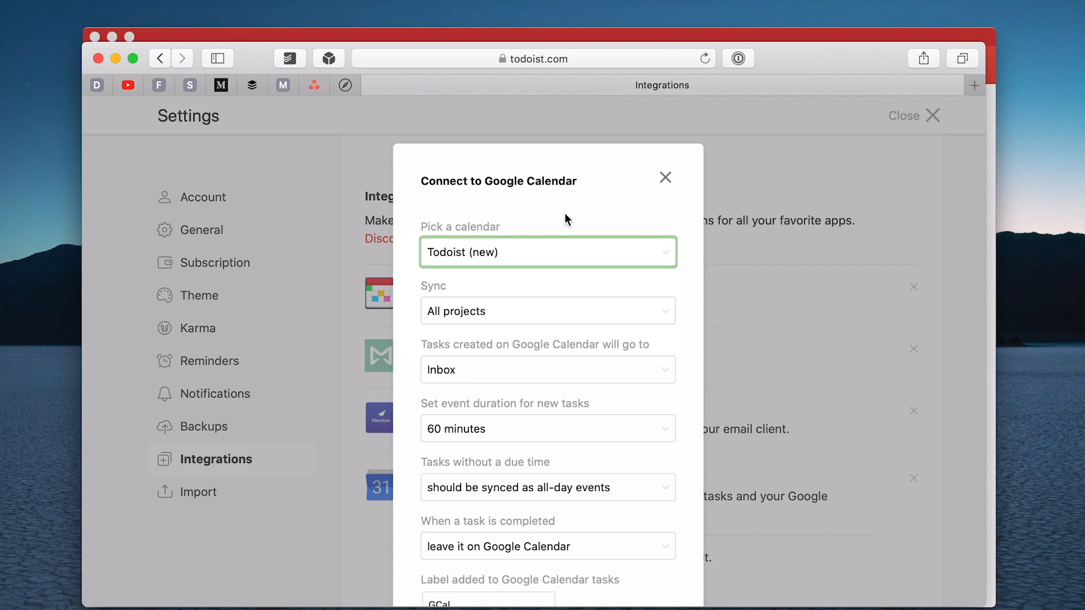
pyautogui.moveTo(648, 335)
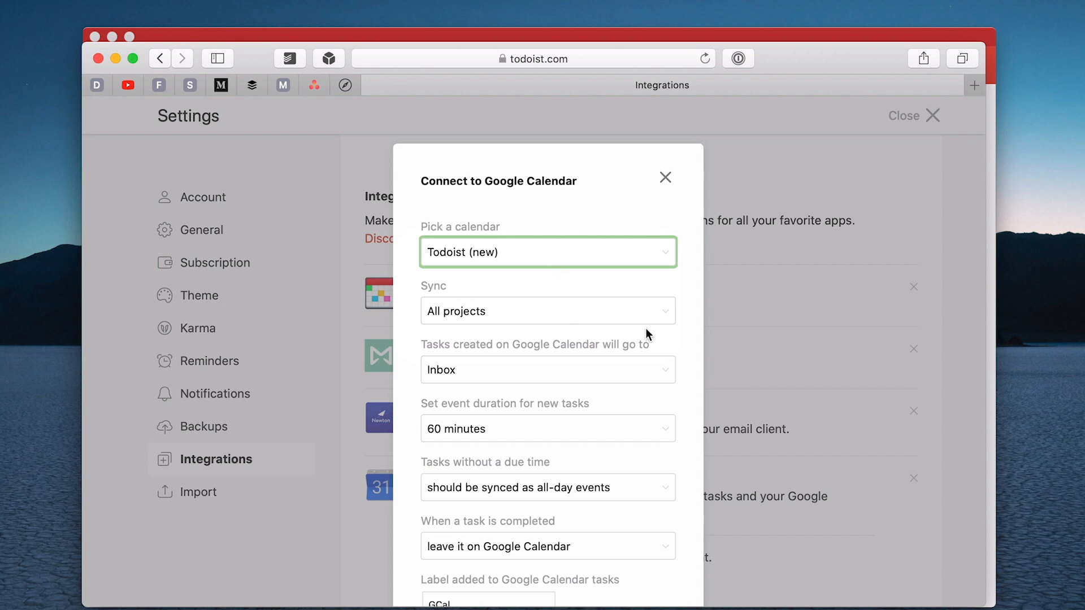
# Sync only the THIS WEEK project, with new task events lasting 30 minutes.
pyautogui.click(545, 311)
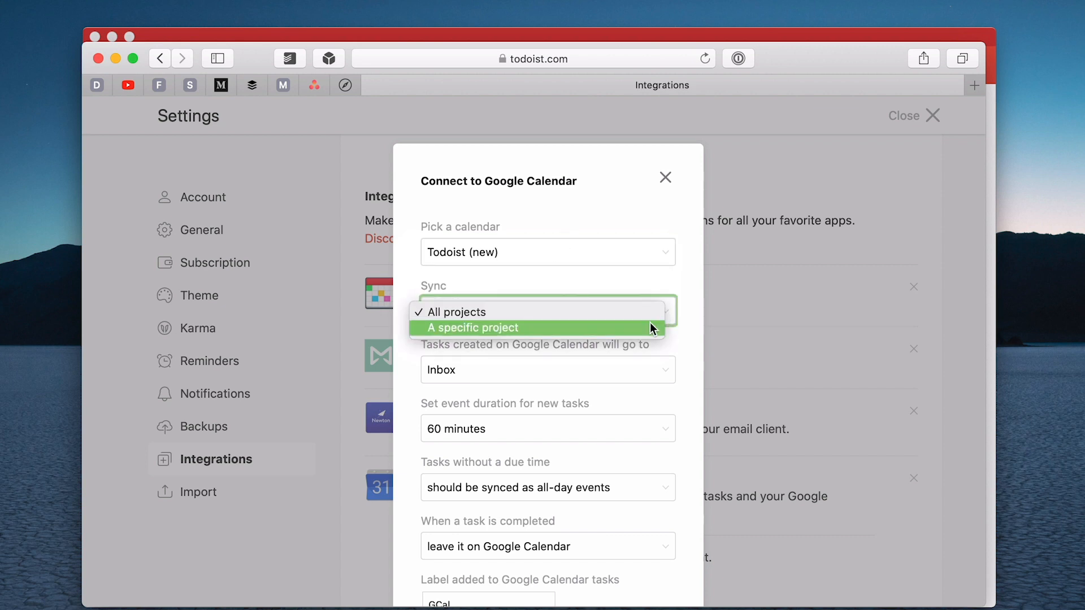
pyautogui.click(490, 327)
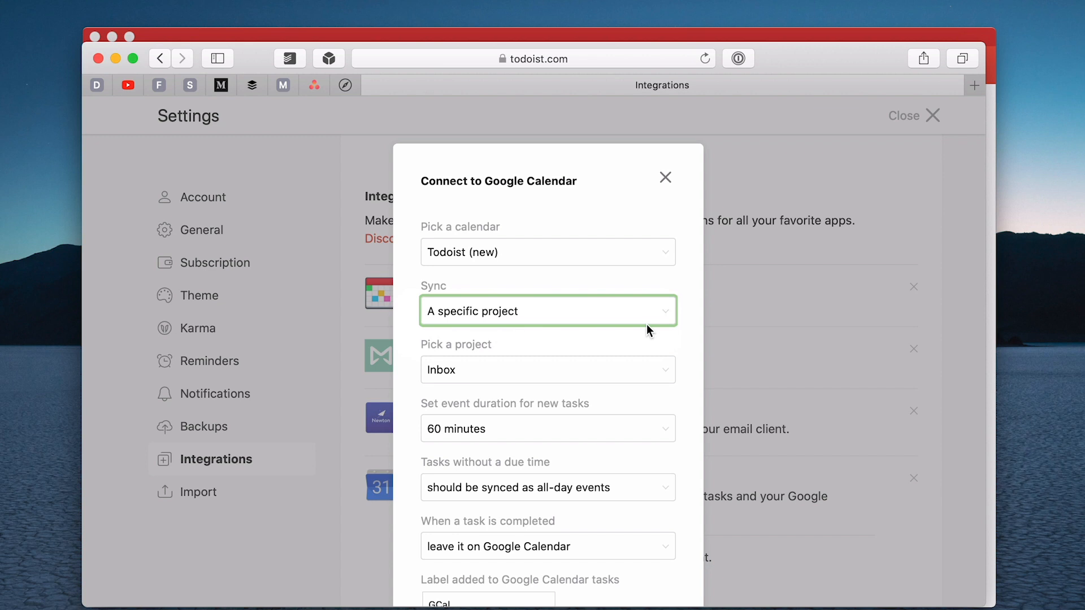
pyautogui.moveTo(648, 376)
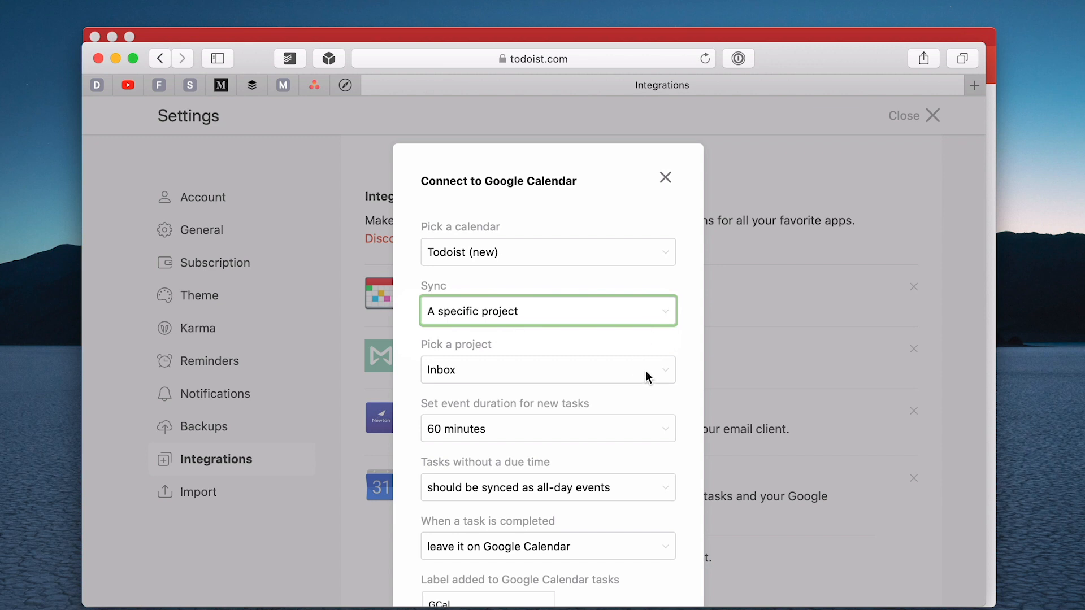
pyautogui.moveTo(657, 374)
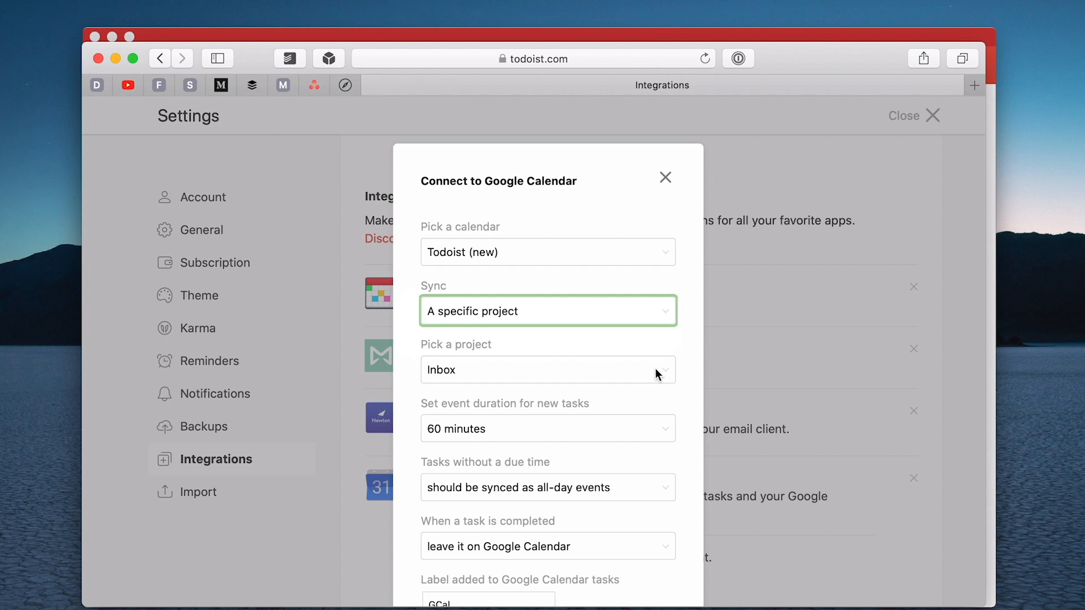
pyautogui.click(547, 370)
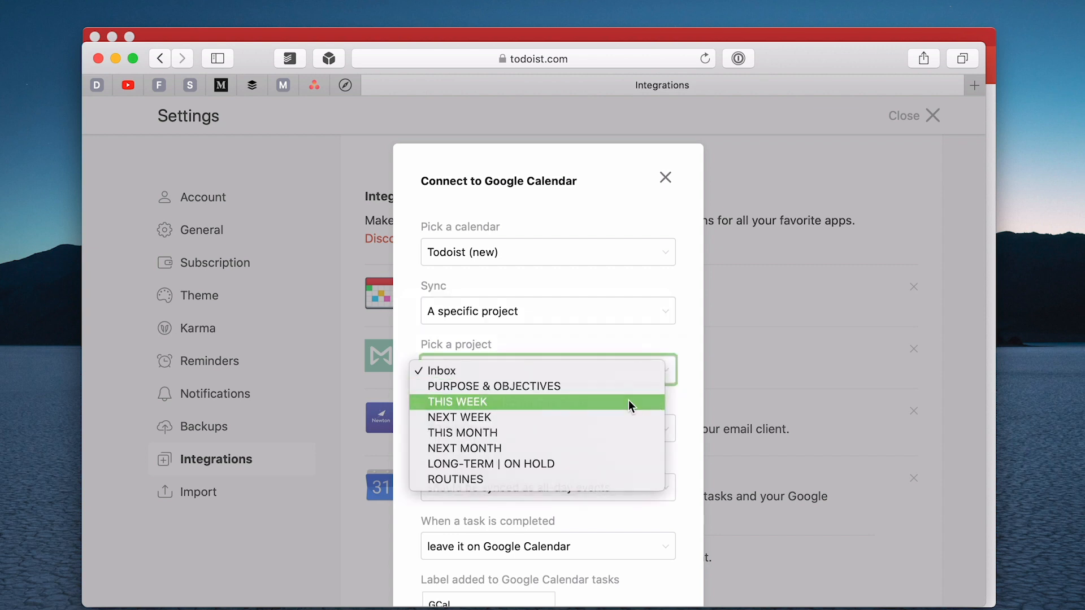
pyautogui.click(457, 401)
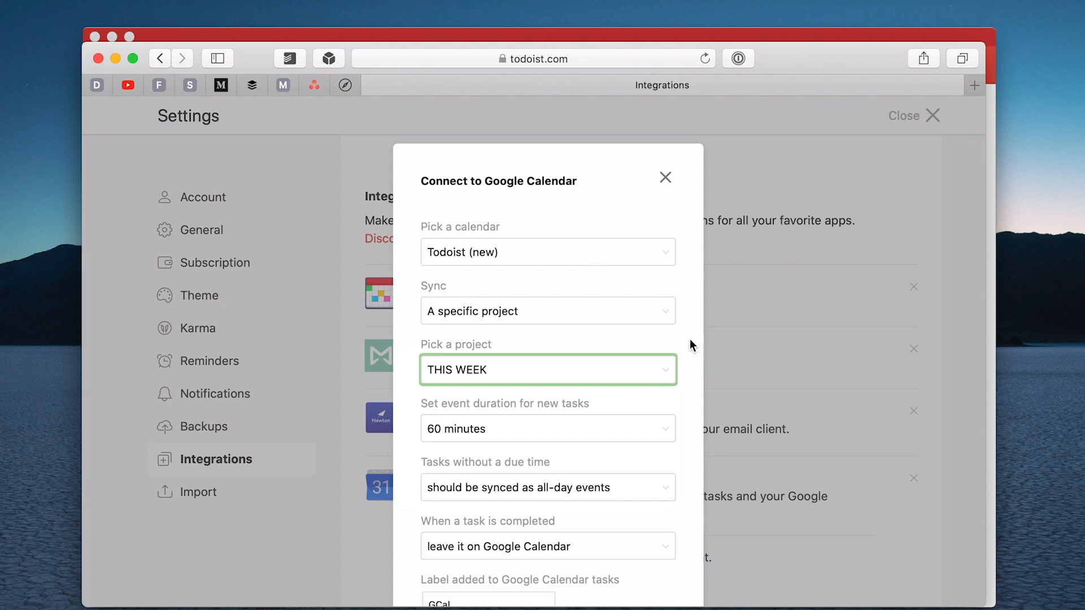
pyautogui.moveTo(527, 420)
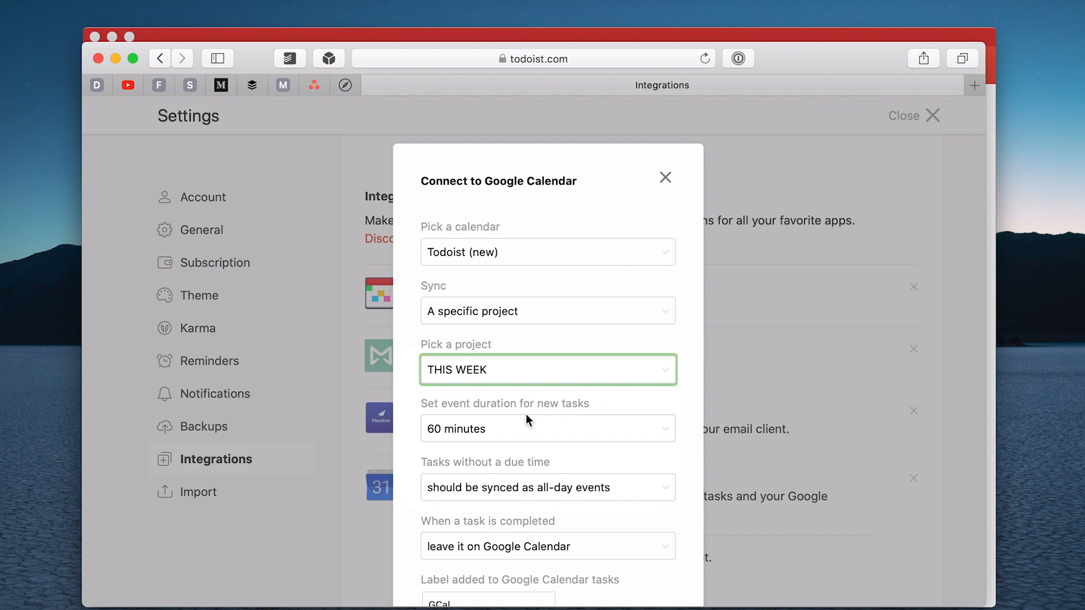
pyautogui.moveTo(530, 431)
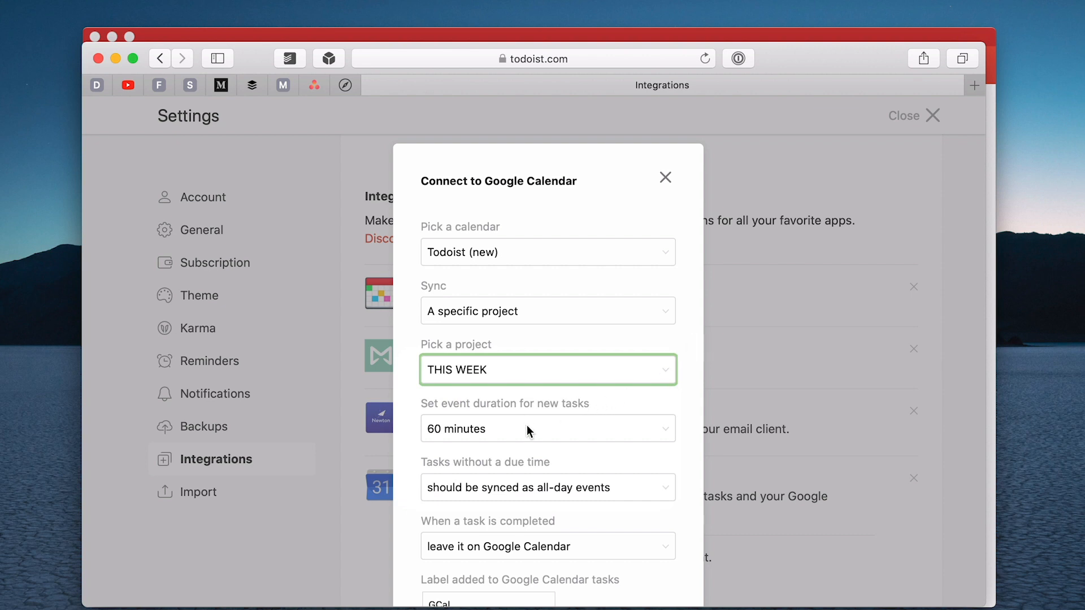
pyautogui.click(546, 428)
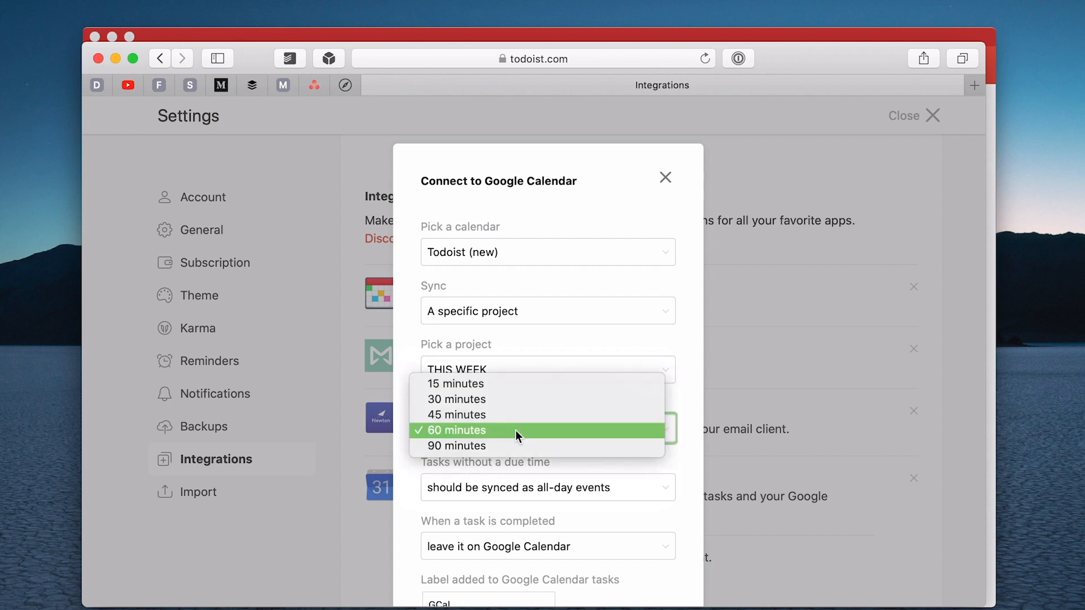
pyautogui.click(457, 398)
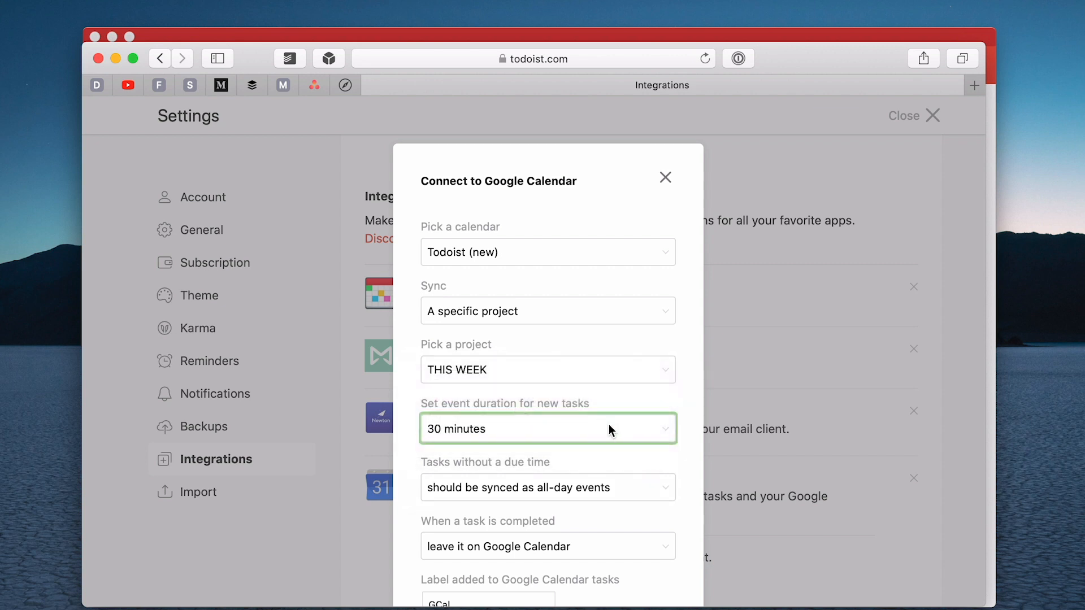
# Set completed tasks to be removed from Google Calendar.
pyautogui.scroll(-3)
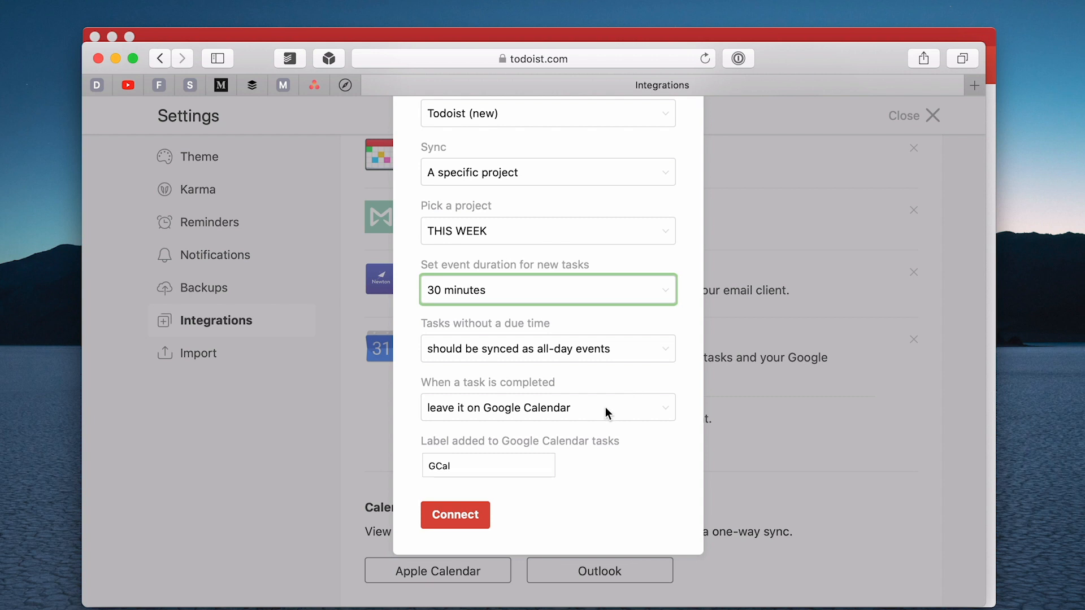
pyautogui.click(548, 407)
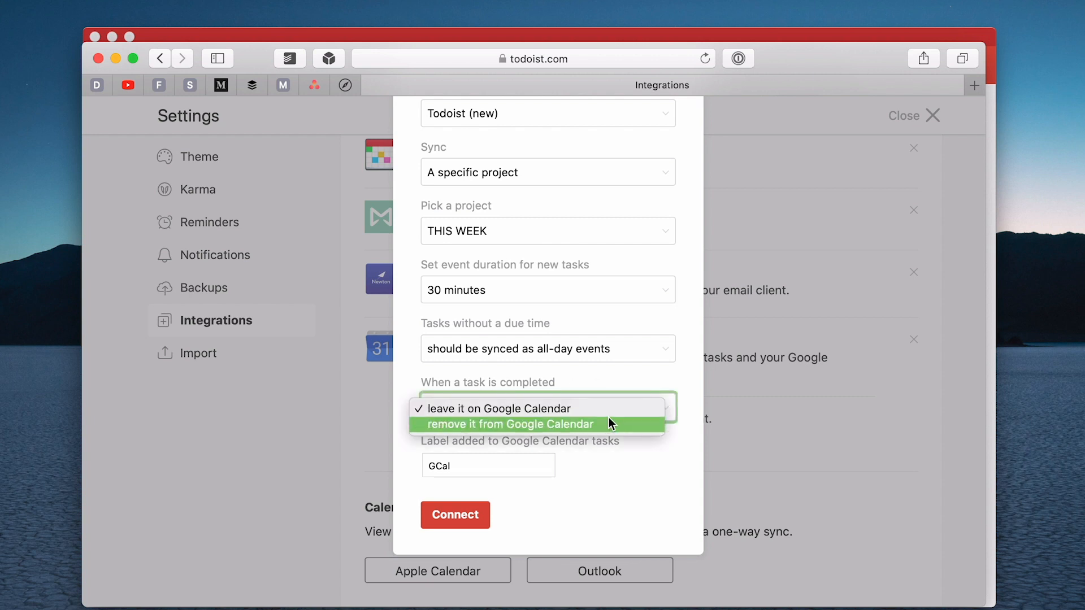
pyautogui.click(536, 424)
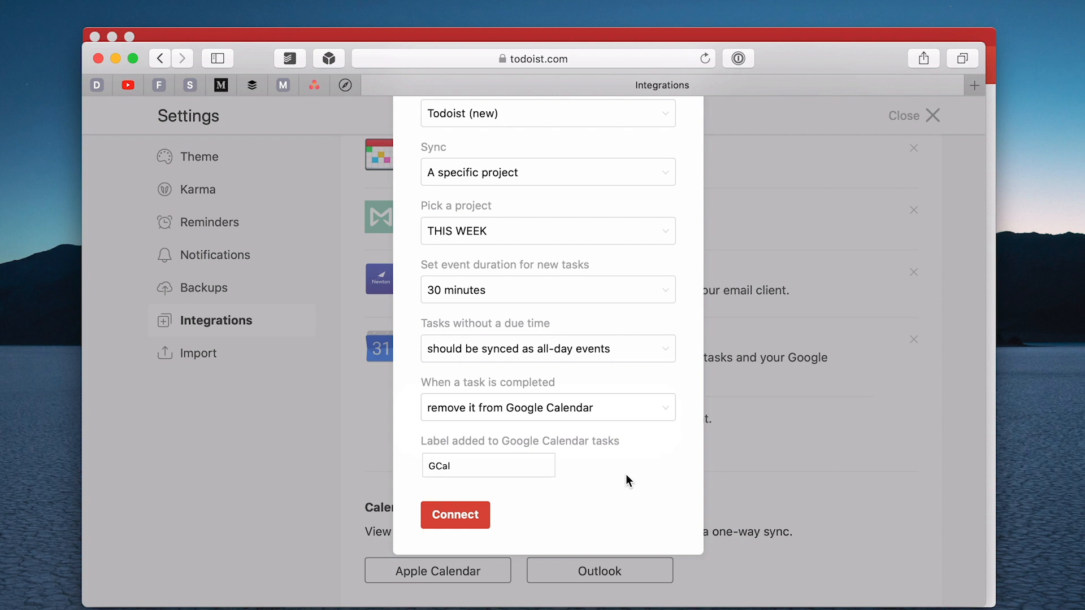
# Delete the GCal label, connect the project, and view the THIS WEEK task list.
pyautogui.click(488, 464)
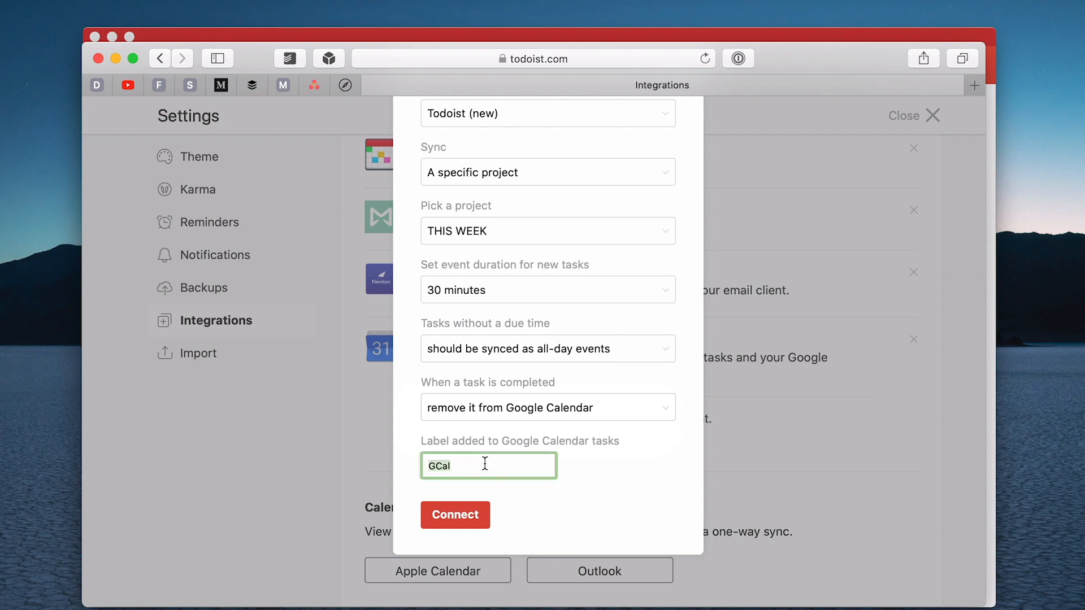
pyautogui.click(454, 515)
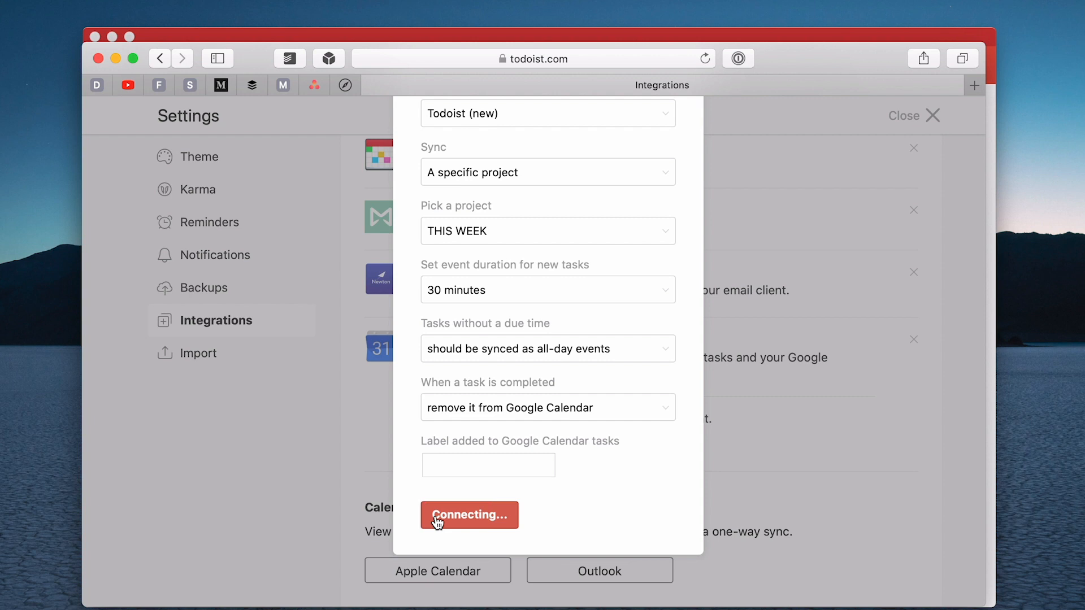
pyautogui.click(469, 514)
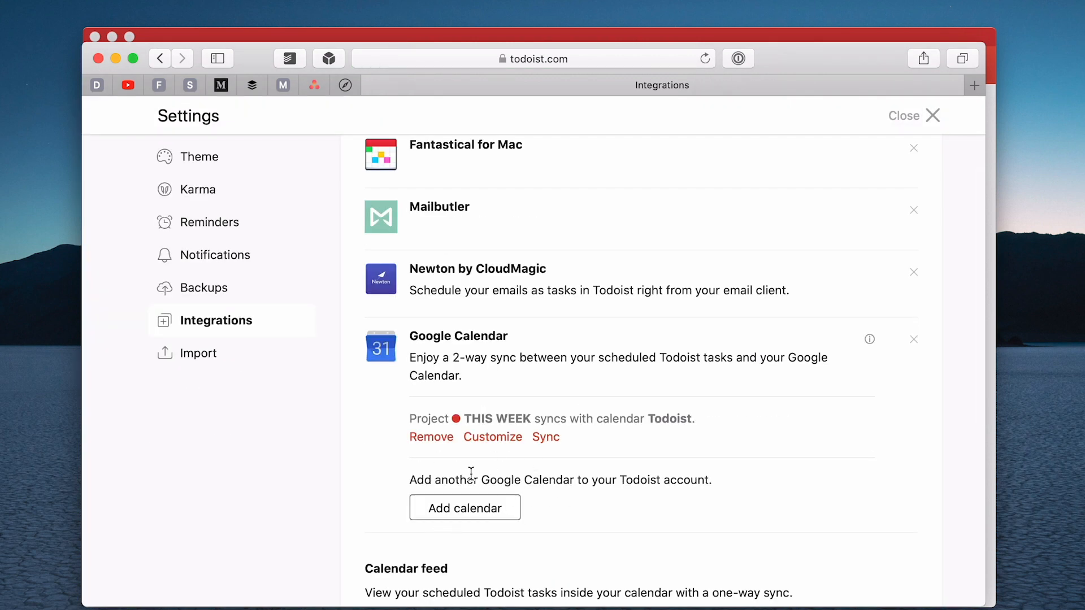
pyautogui.moveTo(200, 96)
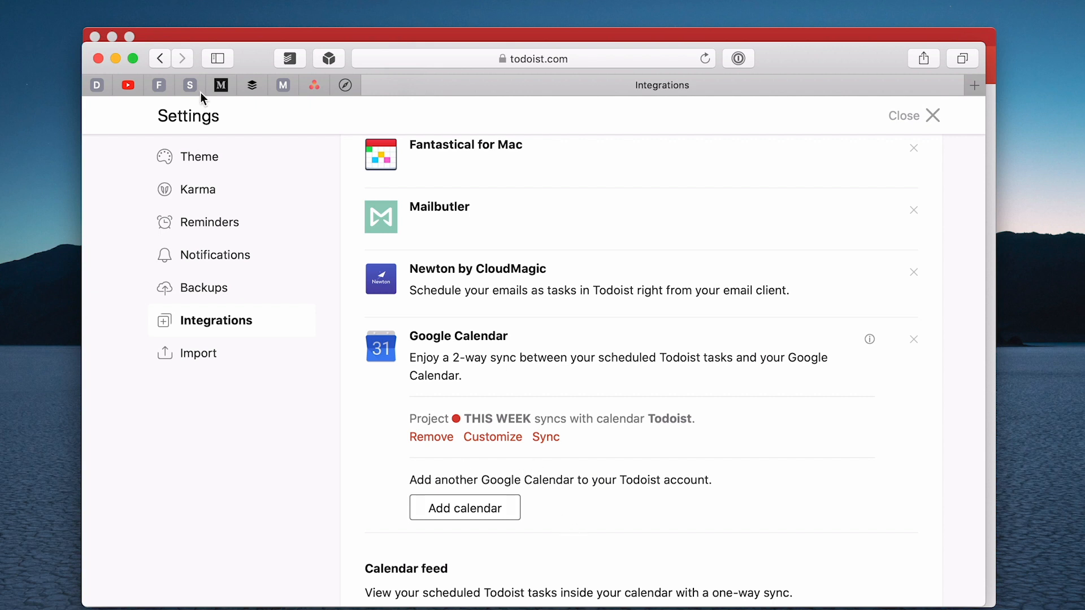
pyautogui.click(932, 115)
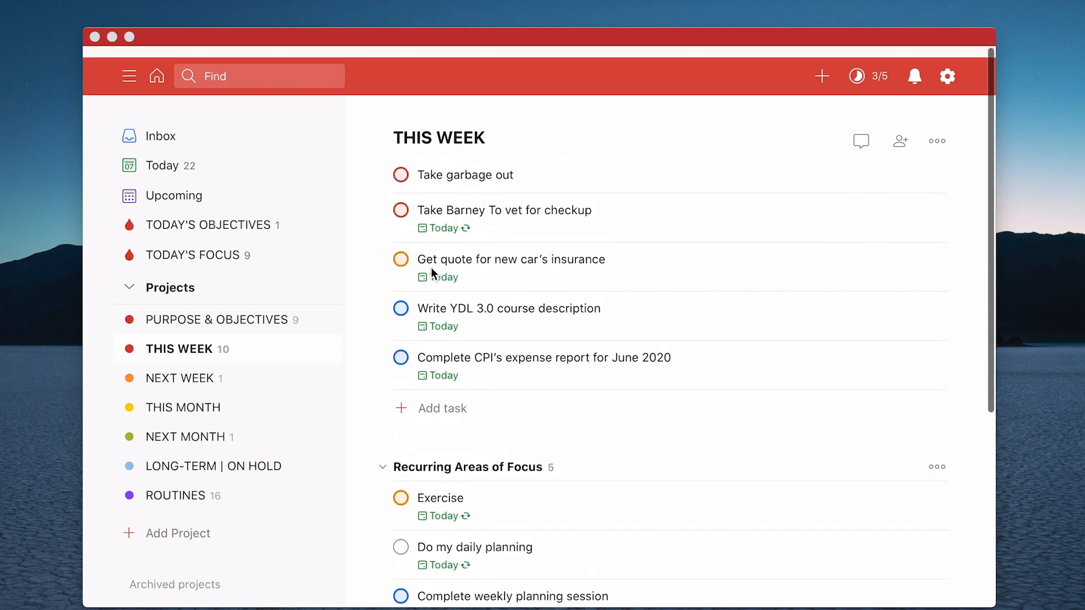
pyautogui.scroll(-3)
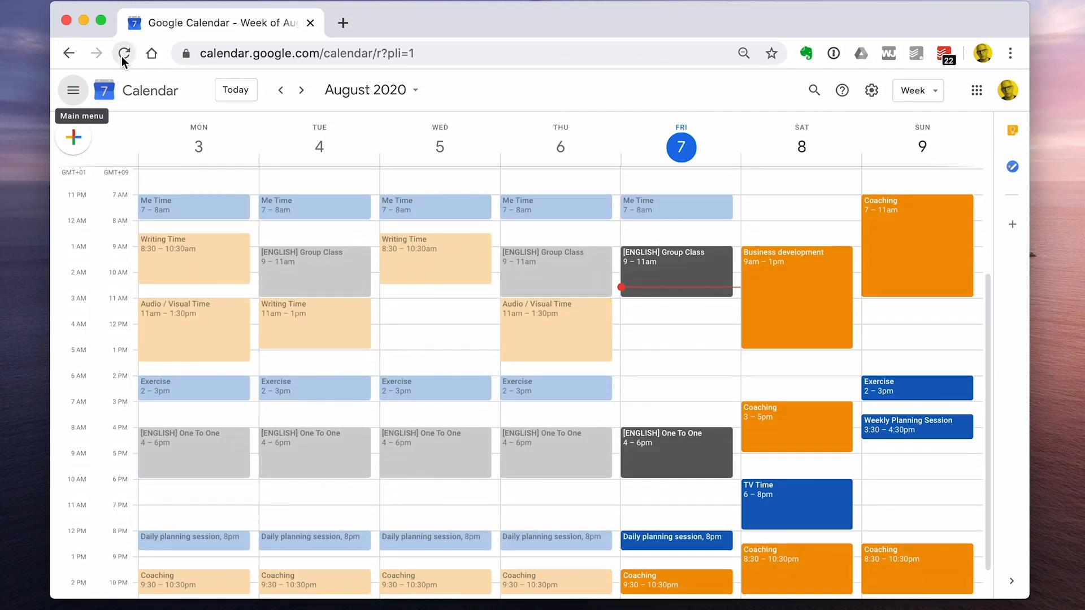
# Reload Google Calendar to pull in Todoist tasks and show the My calendars sidebar.
pyautogui.click(124, 53)
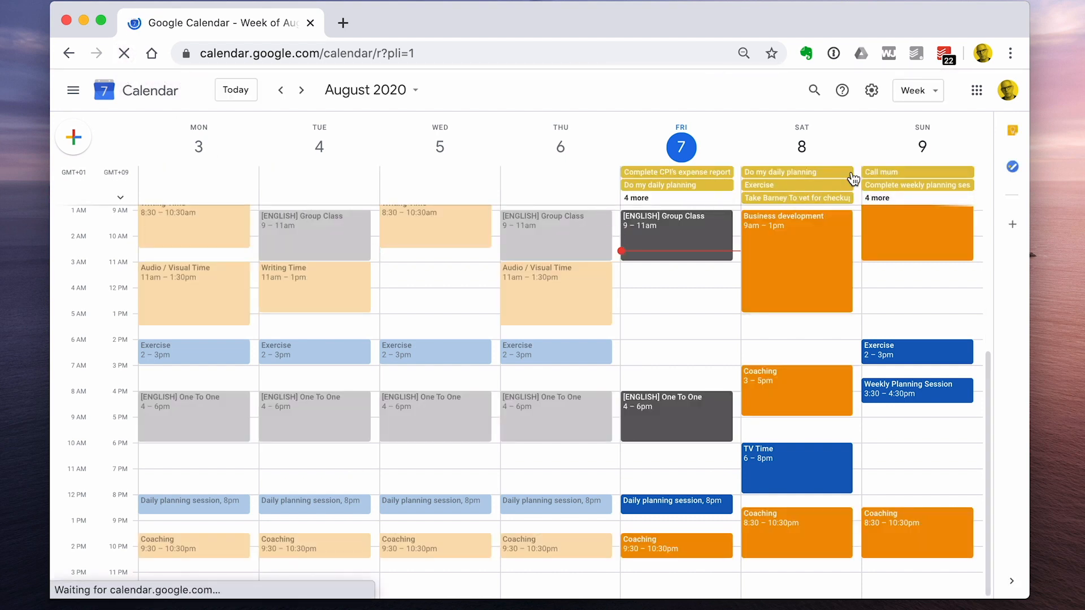
pyautogui.click(73, 90)
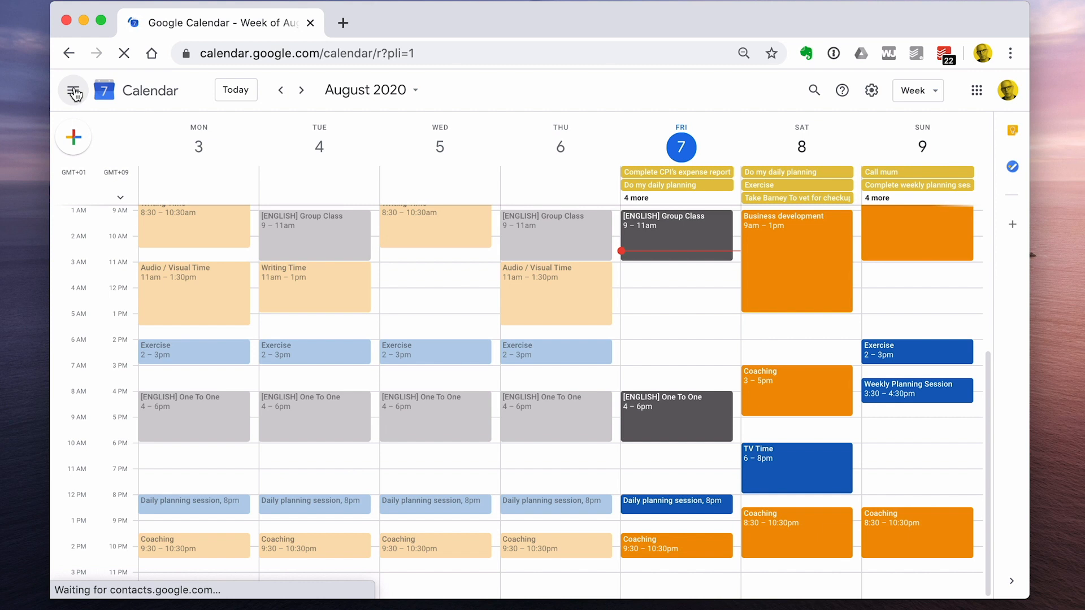
pyautogui.click(73, 90)
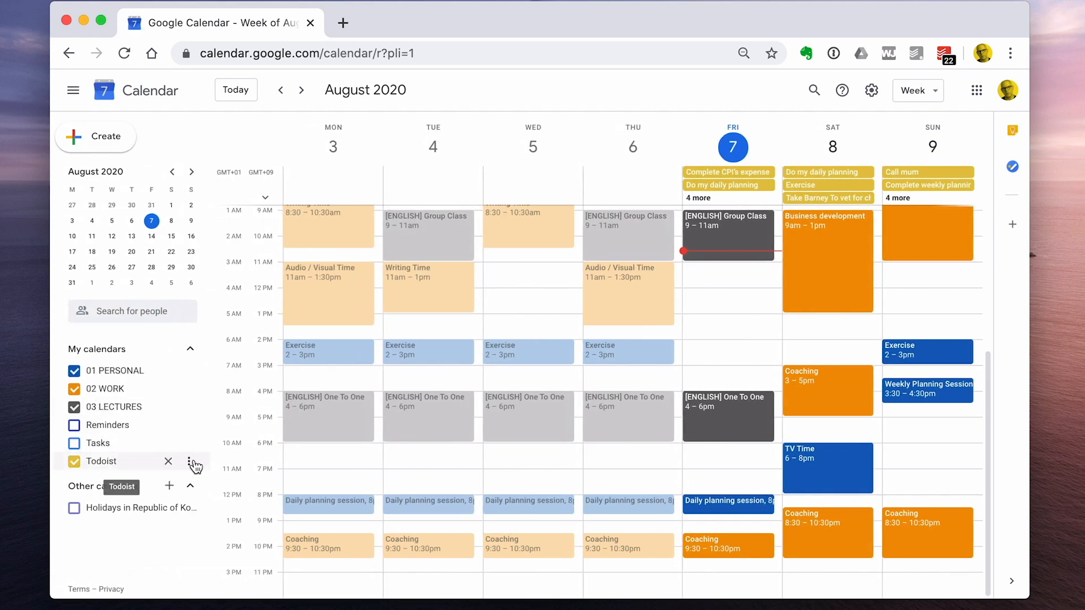
# Colour the Todoist calendar Tomato red and collapse the calendar sidebar.
pyautogui.click(195, 462)
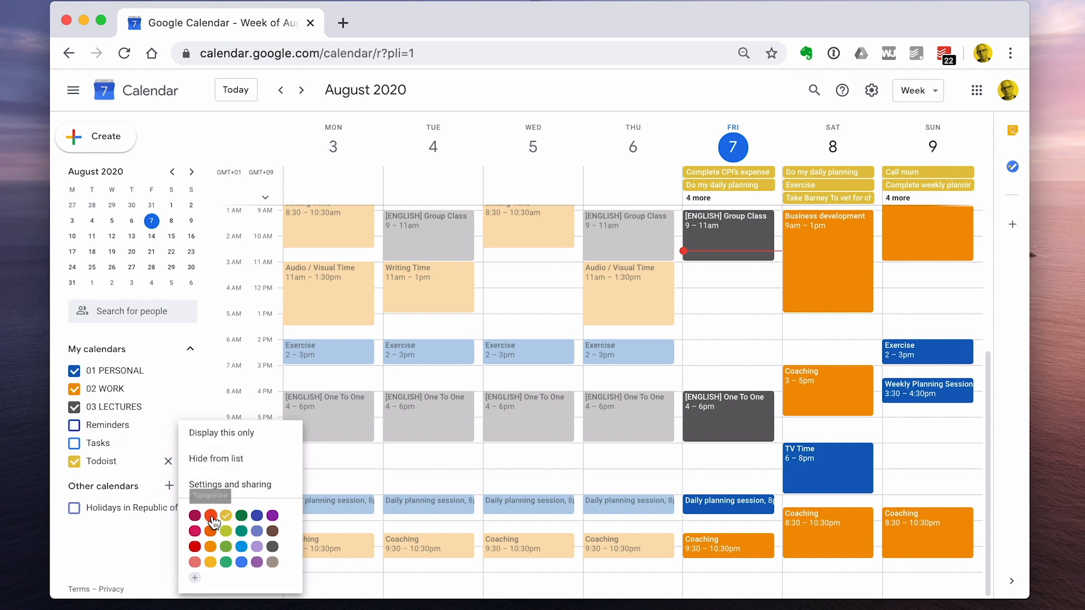
pyautogui.click(209, 515)
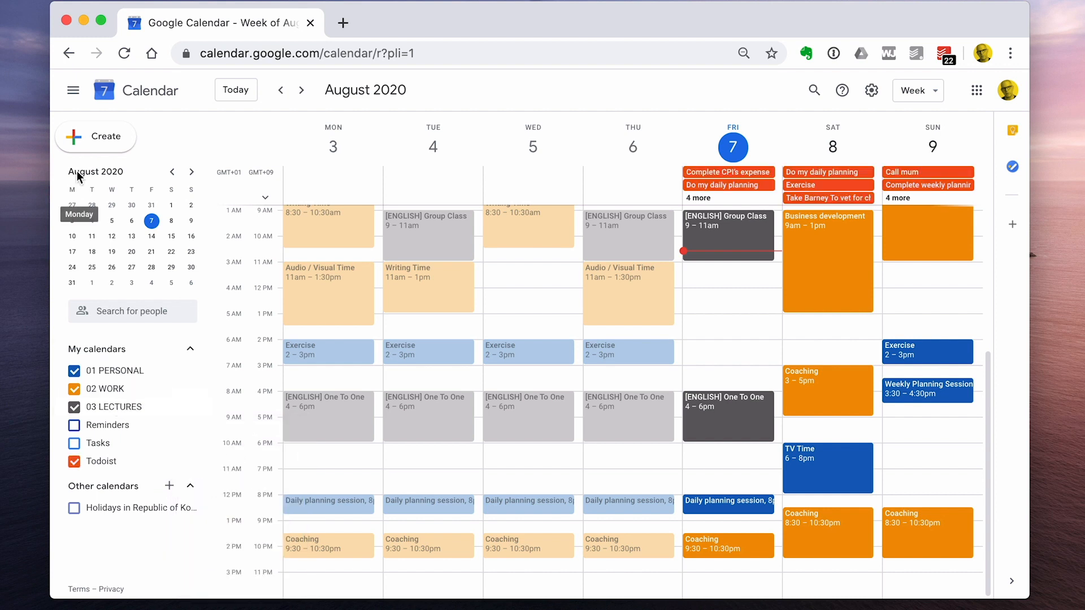
pyautogui.click(73, 90)
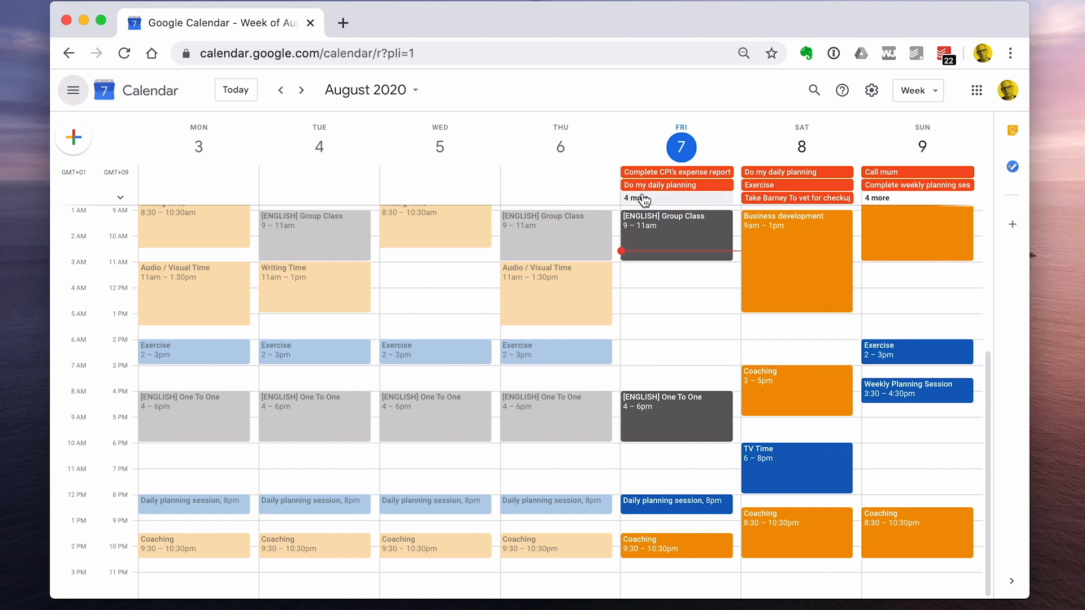
pyautogui.moveTo(120, 198)
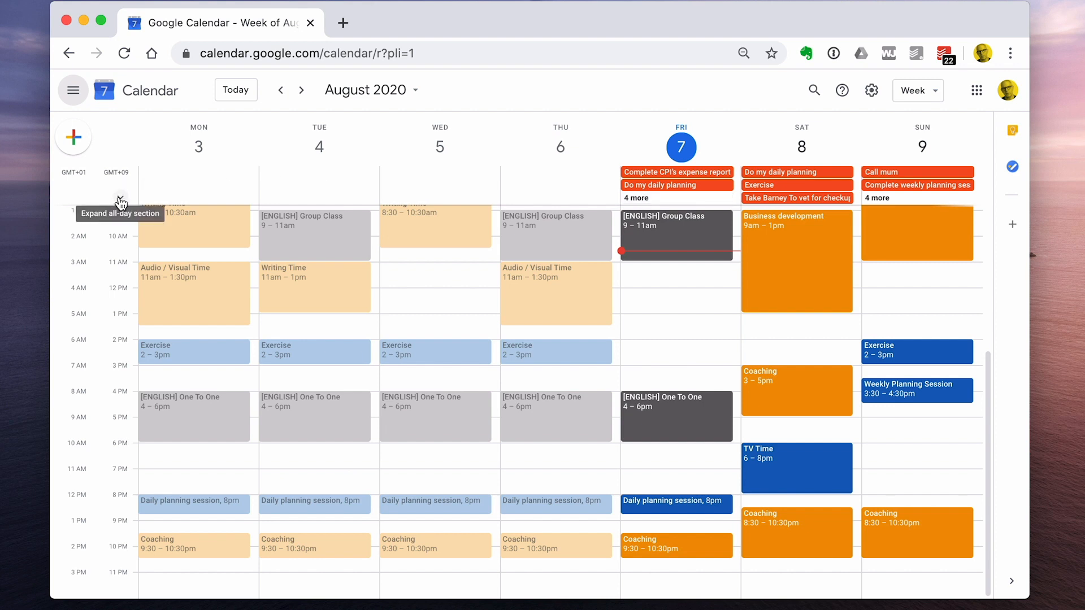
pyautogui.click(119, 200)
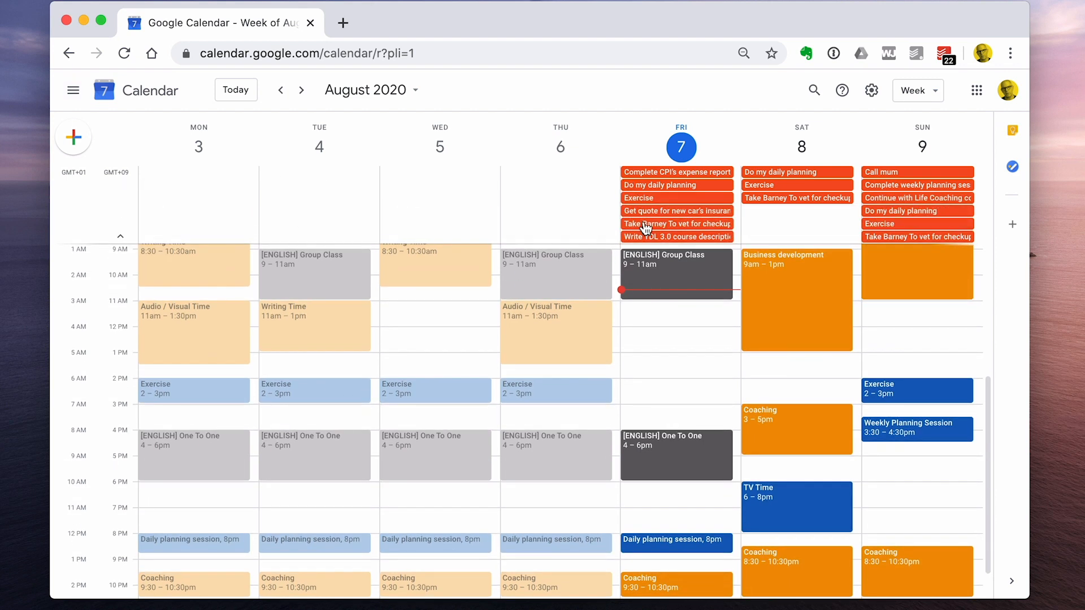
pyautogui.moveTo(647, 219)
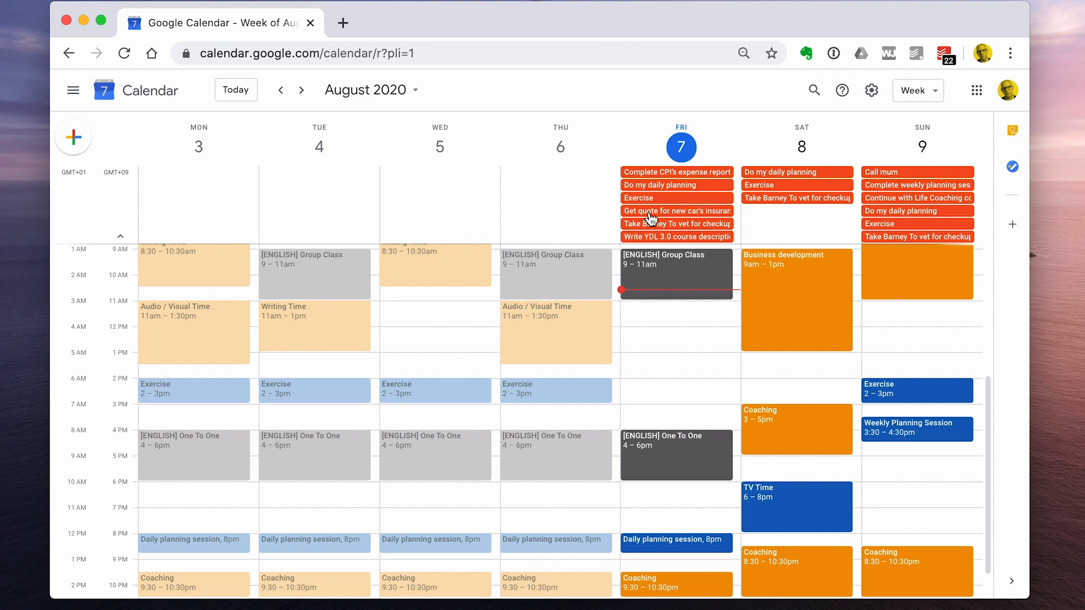
pyautogui.click(300, 90)
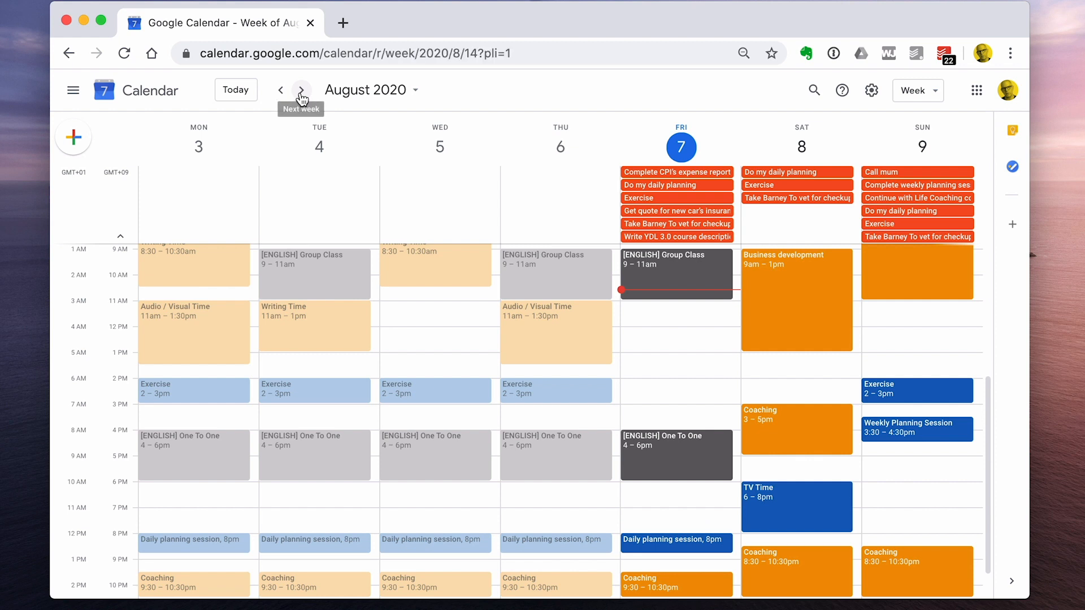
pyautogui.click(300, 90)
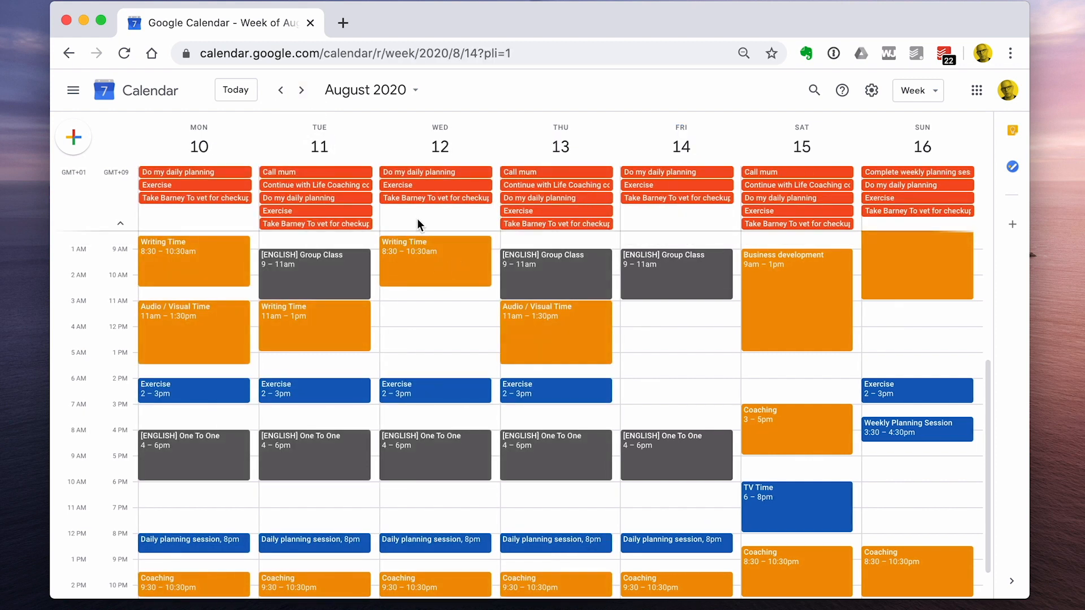
pyautogui.moveTo(632, 227)
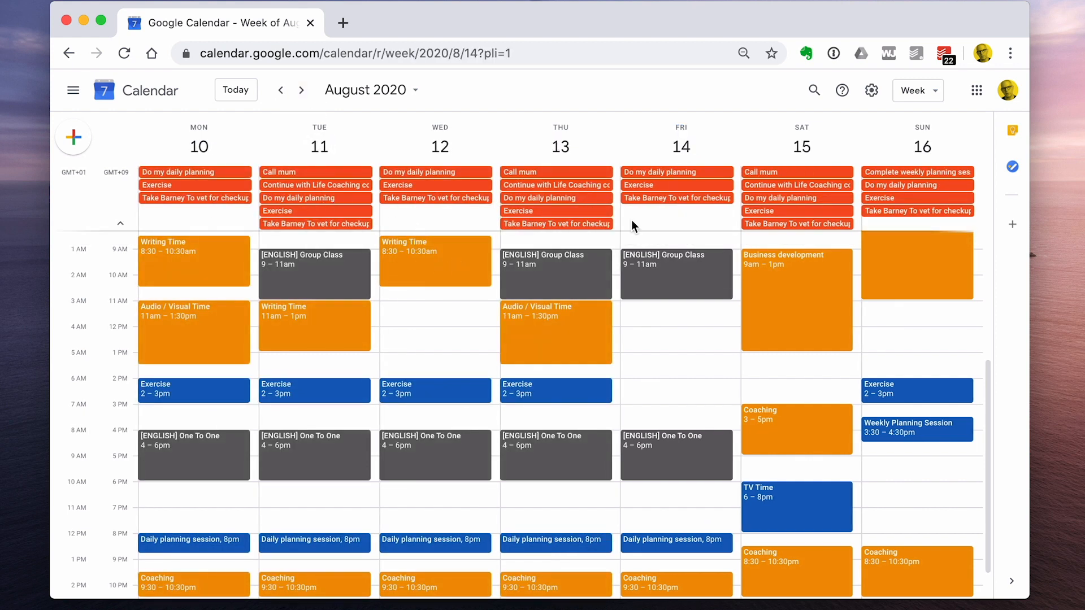
pyautogui.moveTo(761, 179)
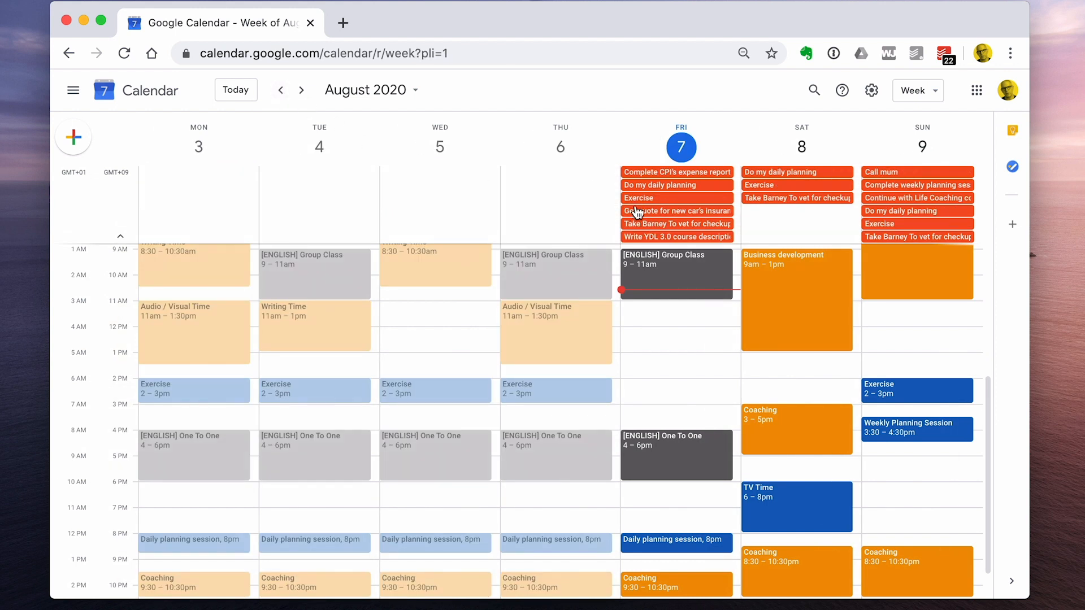
# Open the details popup for Friday's 'Complete CPI's expense report' event.
pyautogui.click(675, 171)
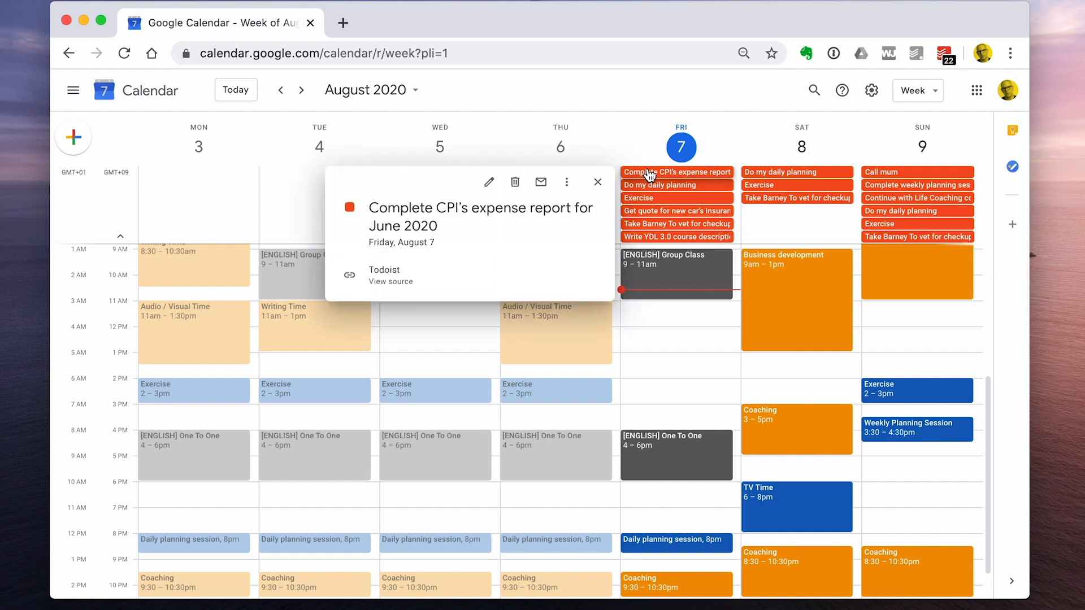
pyautogui.moveTo(488, 181)
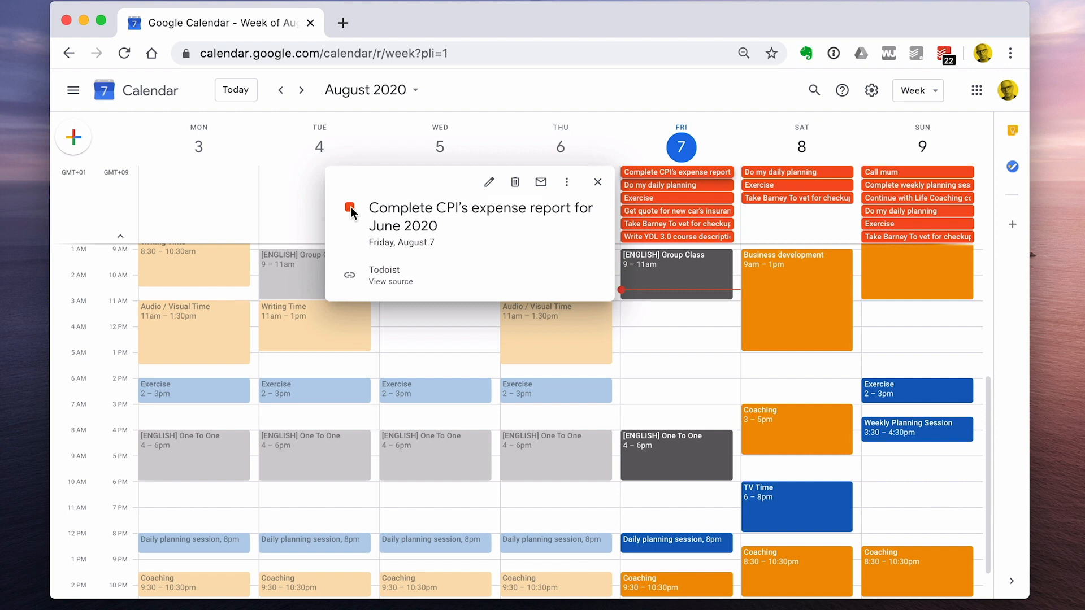
pyautogui.click(597, 182)
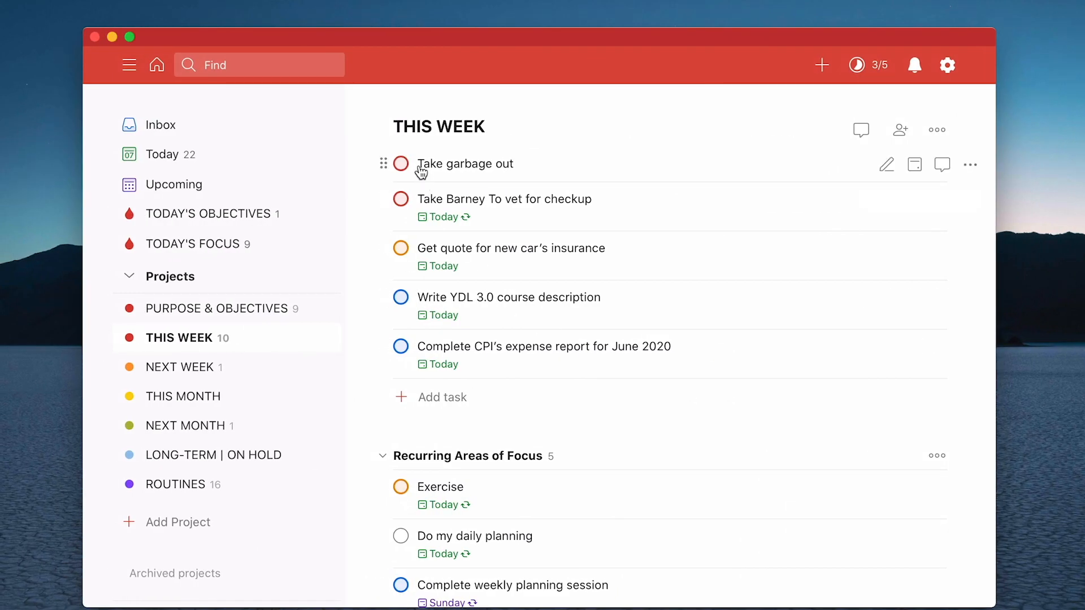
# Check off the garbage, vet checkup and car insurance quote tasks.
pyautogui.click(400, 164)
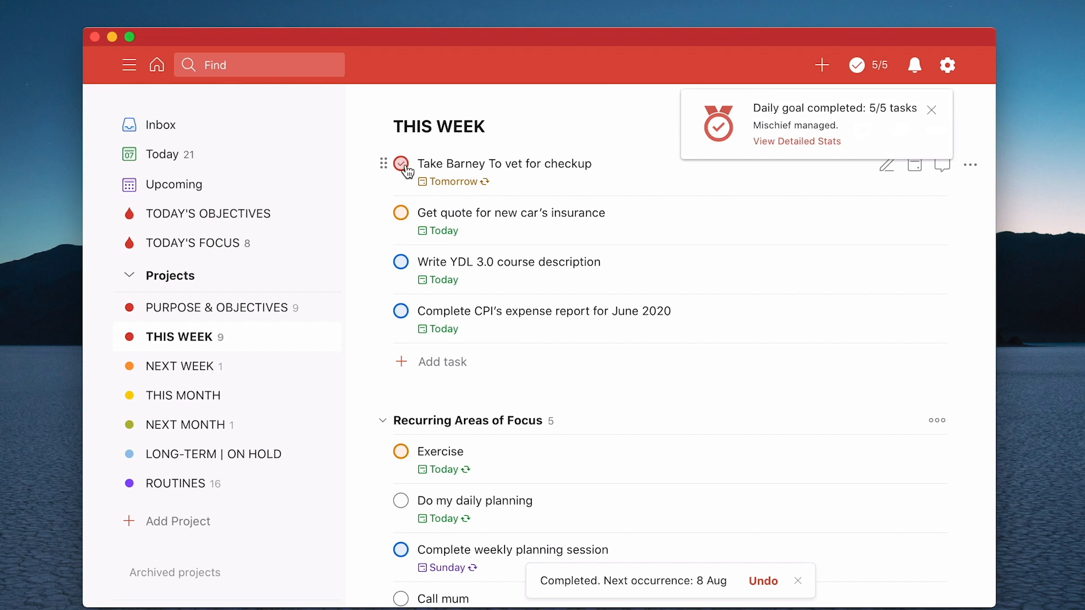
pyautogui.click(400, 213)
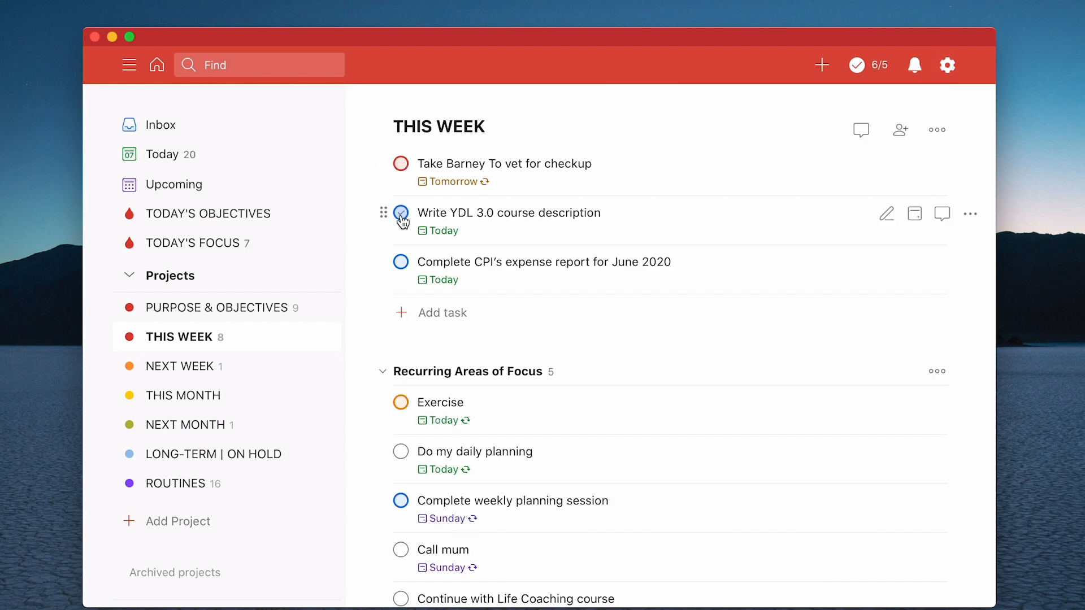
pyautogui.click(401, 213)
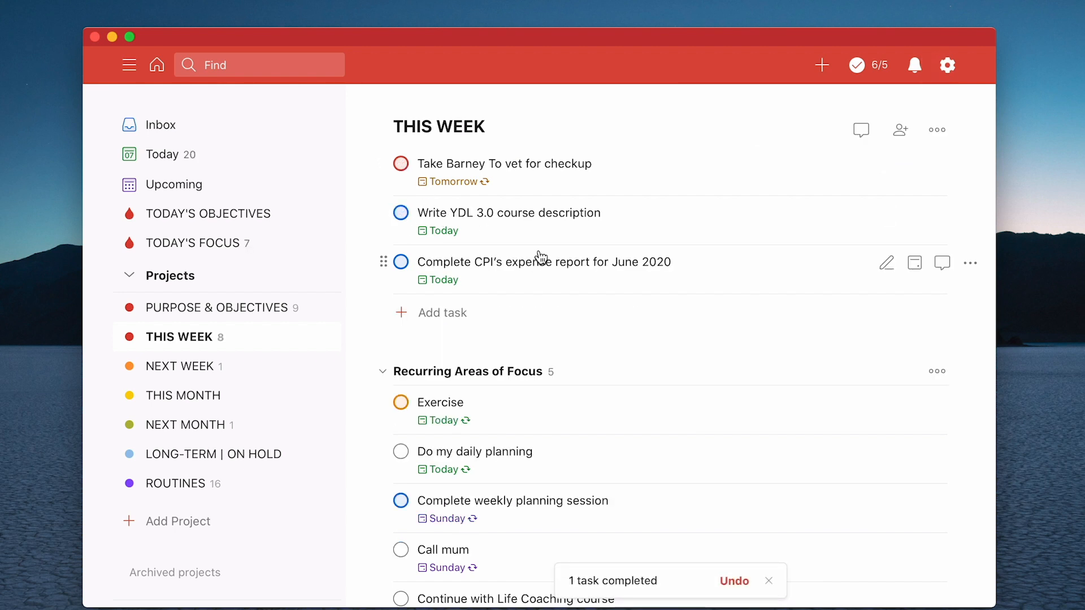
pyautogui.click(400, 402)
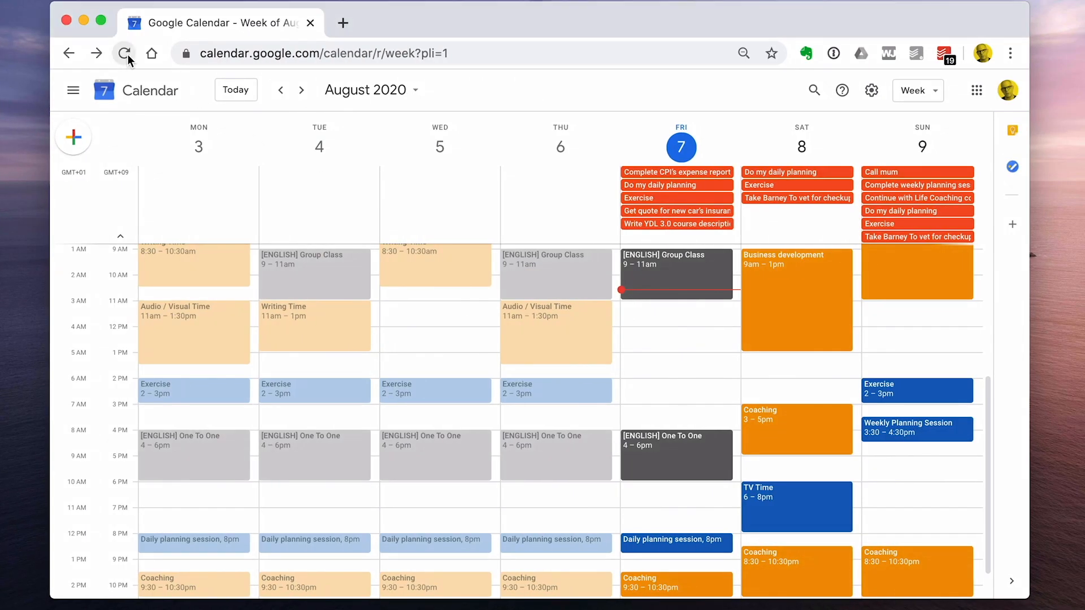
# Reload Google Calendar so completed tasks vanish from Friday, then open the sidebar.
pyautogui.click(125, 53)
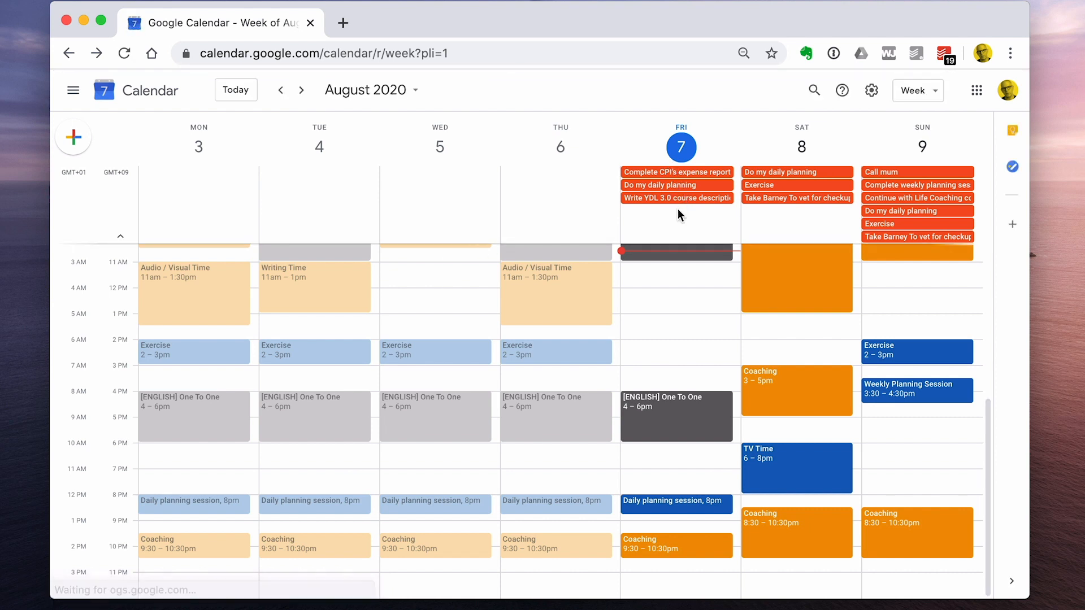
pyautogui.moveTo(367, 240)
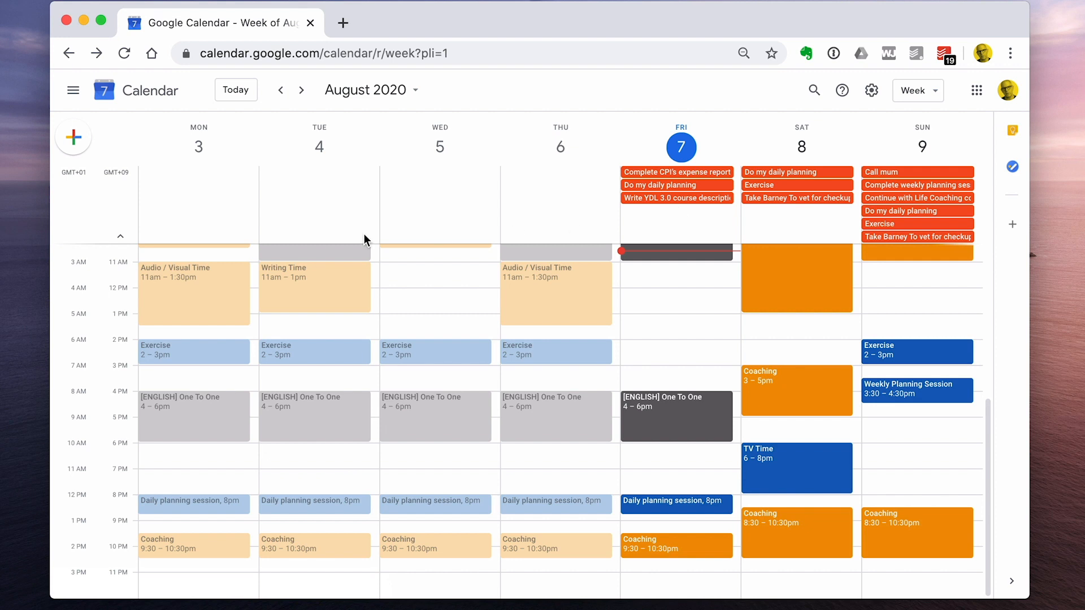
pyautogui.scroll(3)
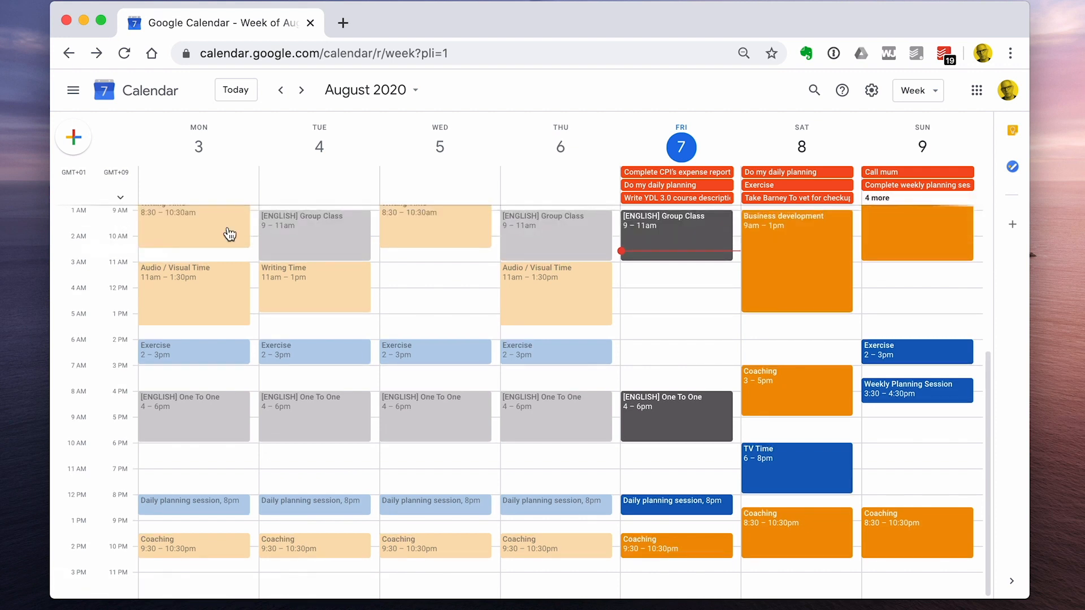
pyautogui.moveTo(359, 184)
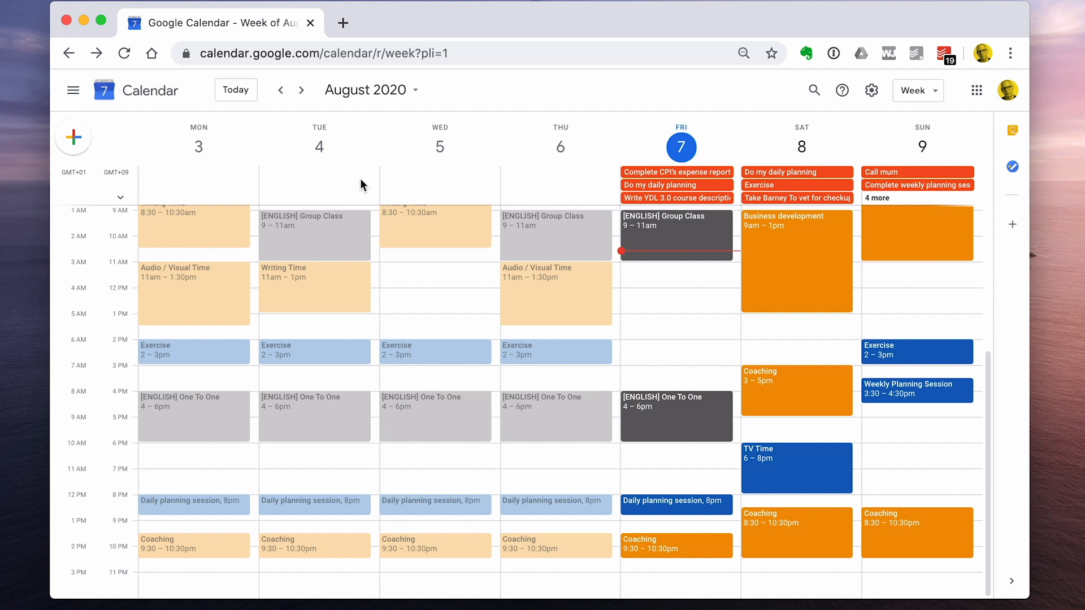
pyautogui.moveTo(586, 198)
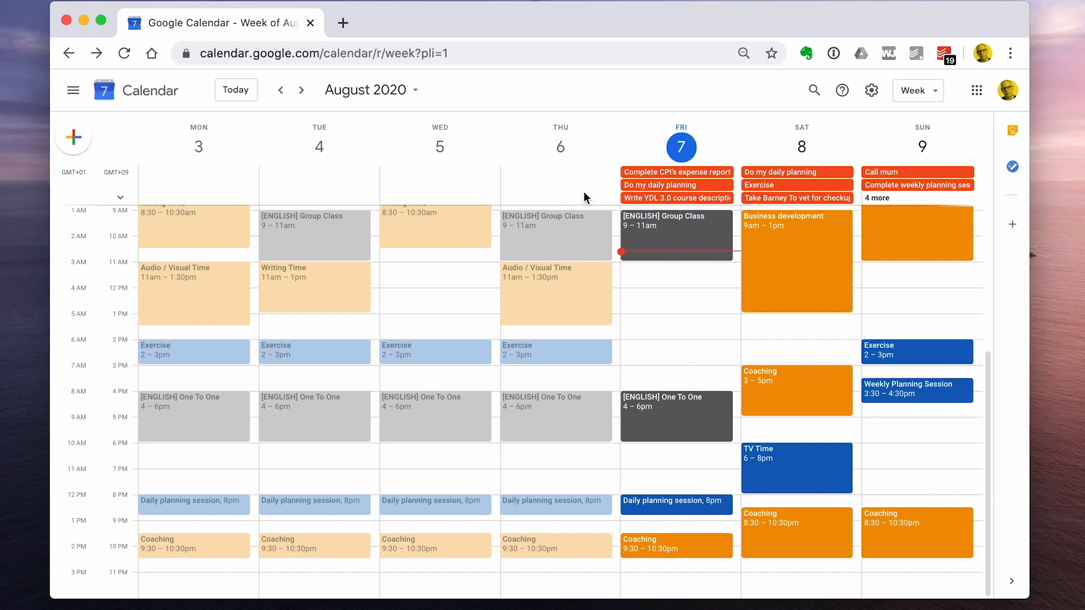
pyautogui.click(73, 89)
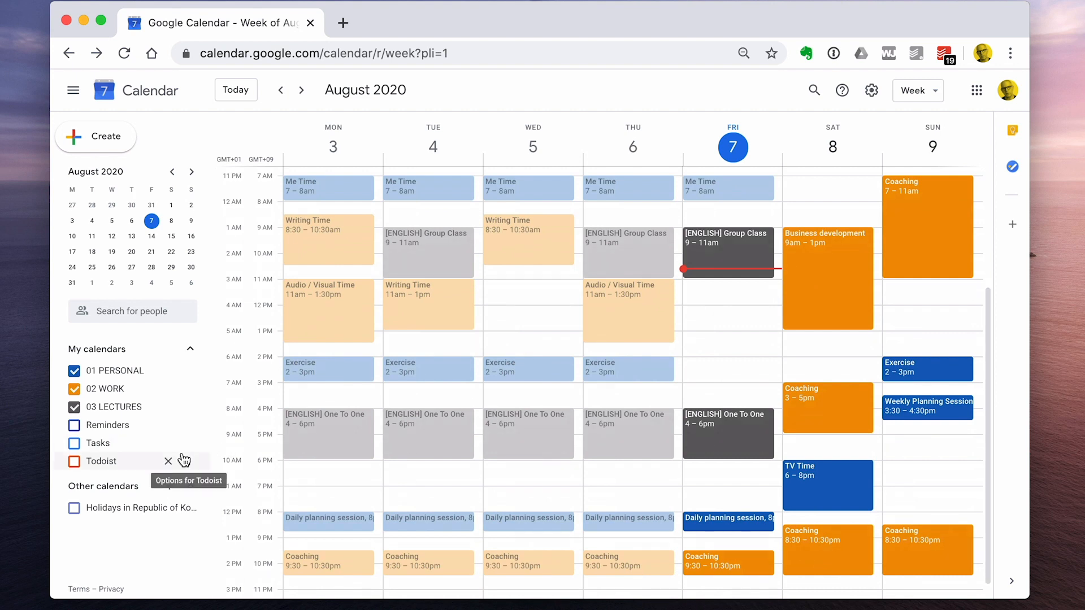
# Tick the Todoist checkbox under My calendars to bring back its red tasks.
pyautogui.click(73, 462)
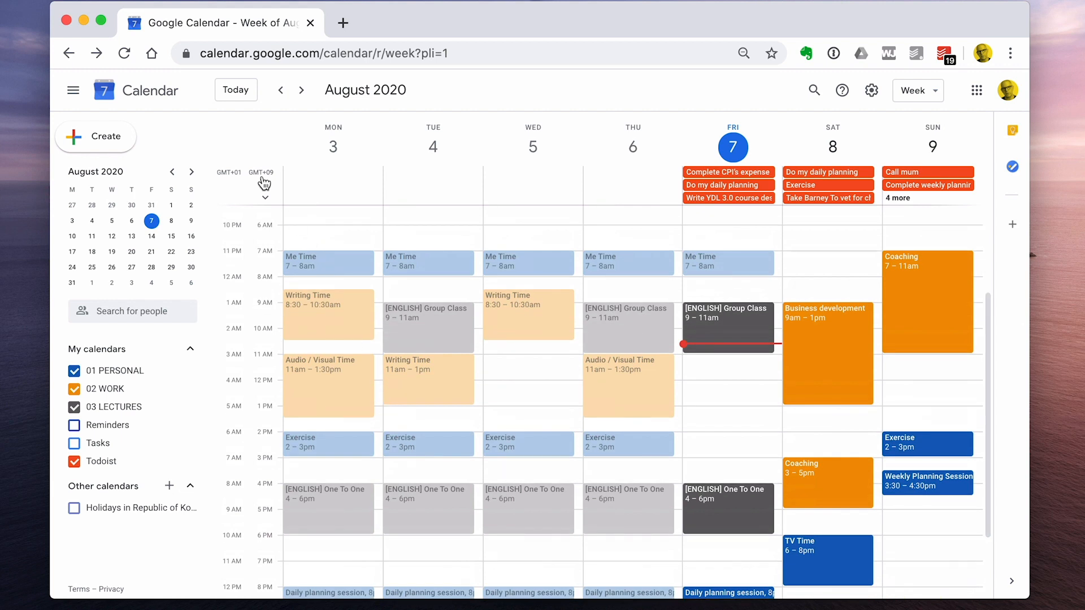
pyautogui.scroll(-3)
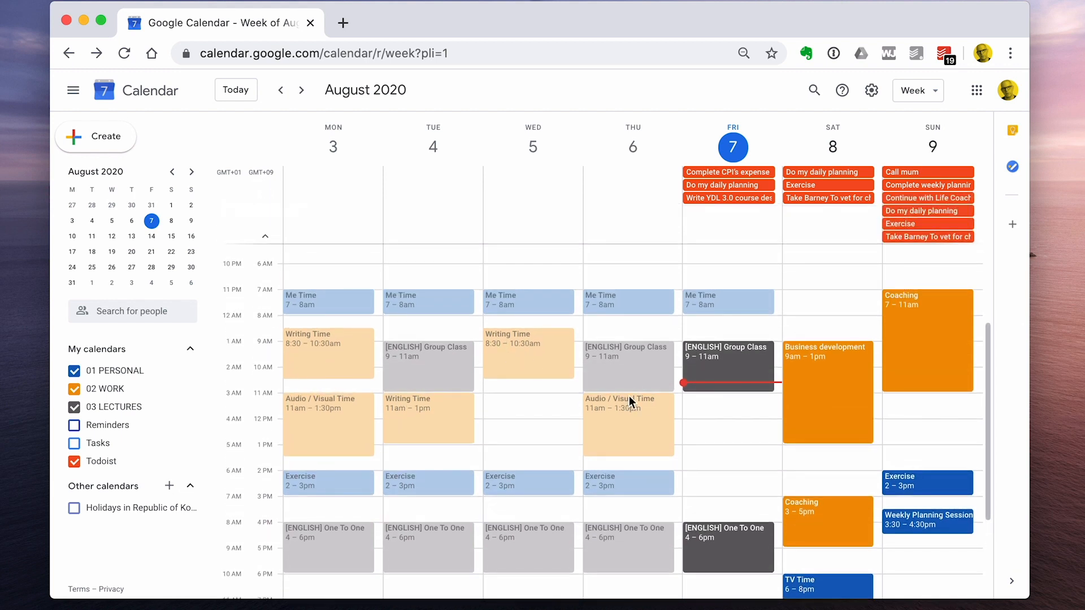
pyautogui.moveTo(636, 404)
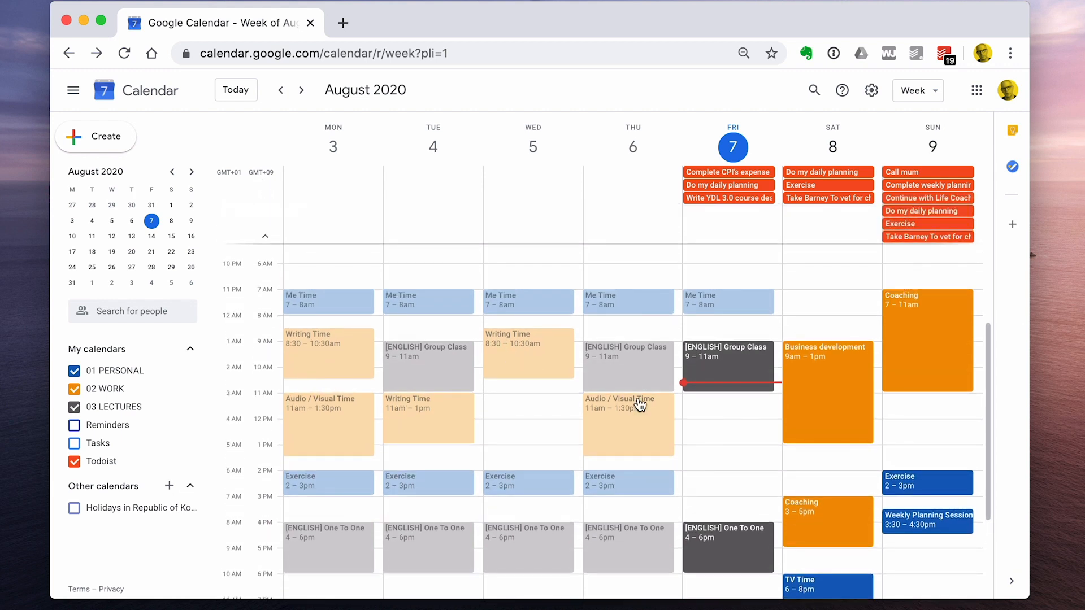